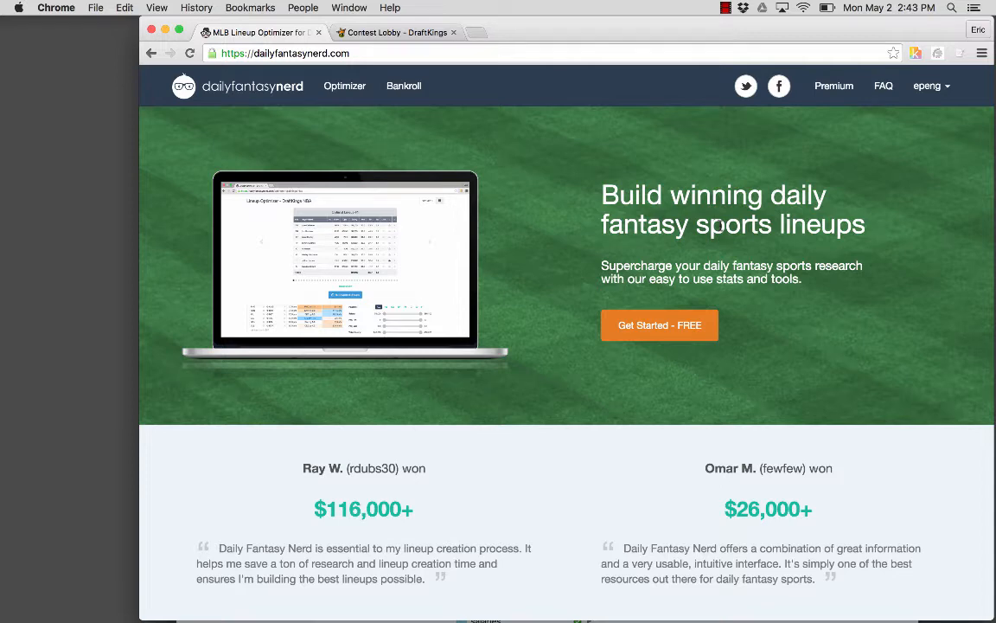
mouse_move(660, 326)
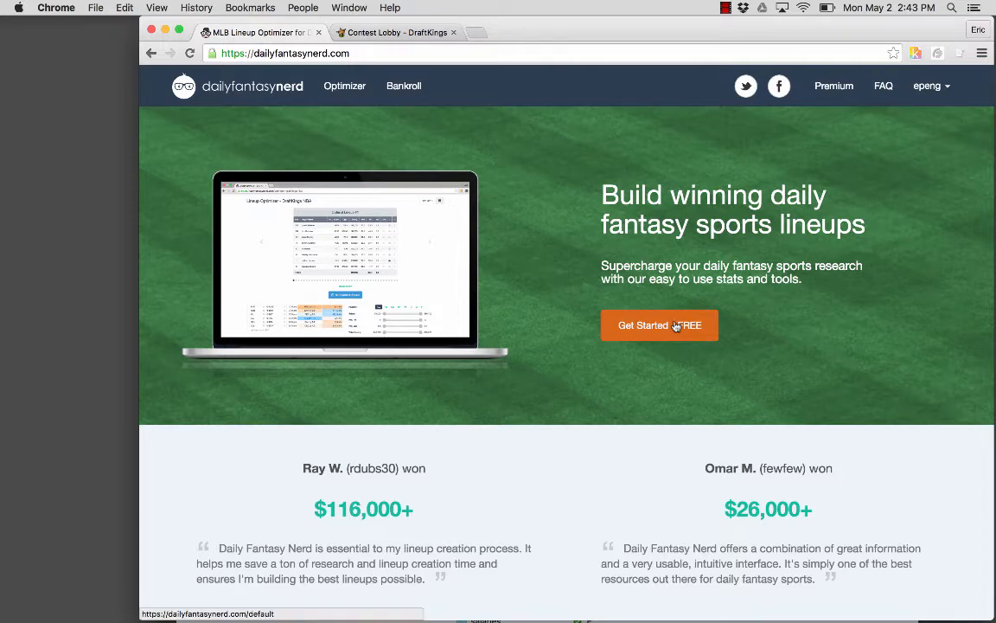
Open the free DraftKings MLB lineup optimizer and build optimal lineups for the slate
click(659, 324)
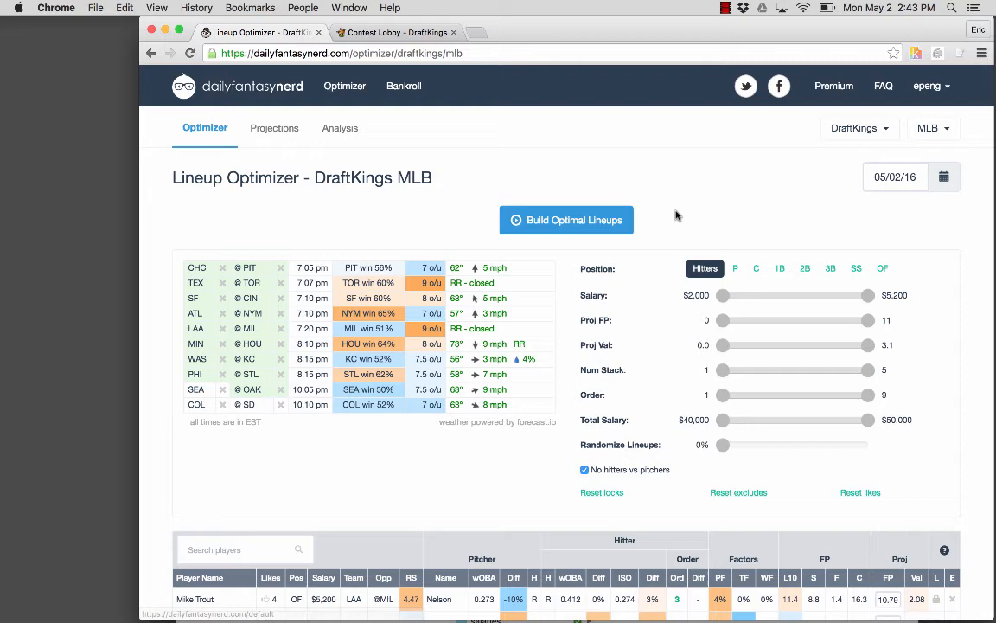
click(566, 219)
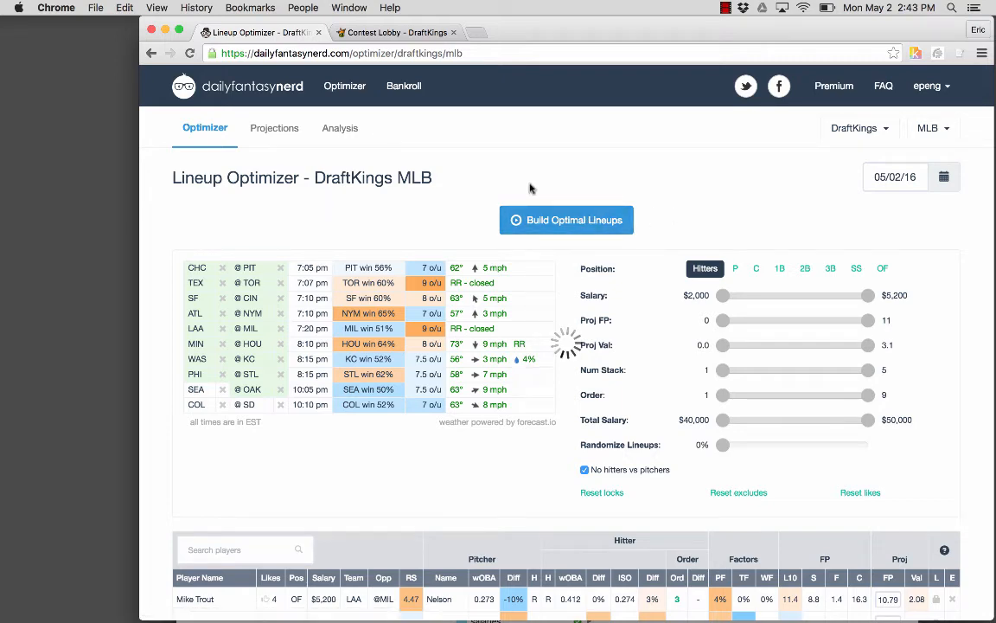
click(566, 220)
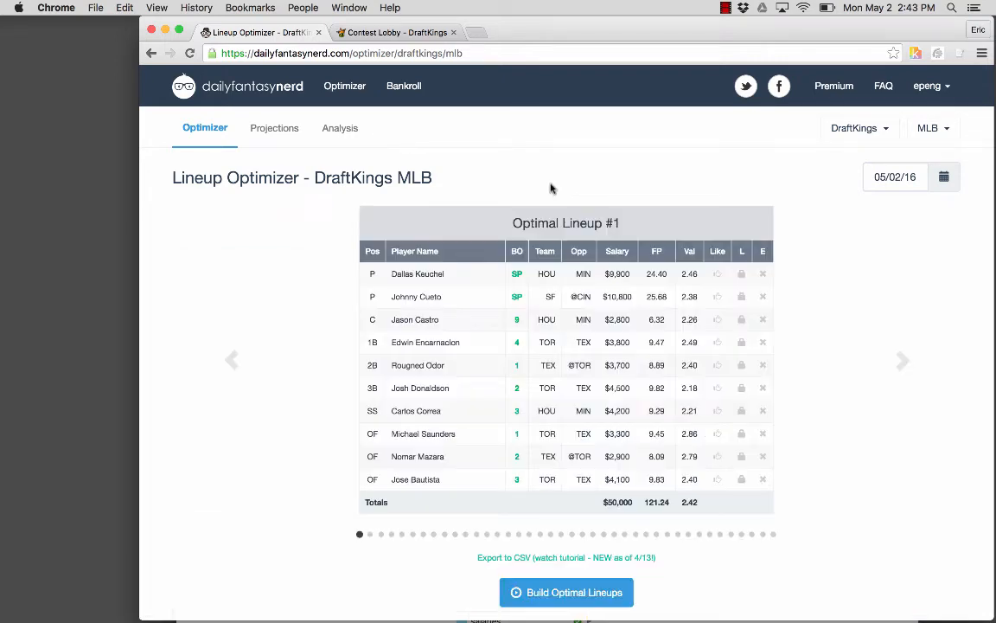
scroll(down, 3)
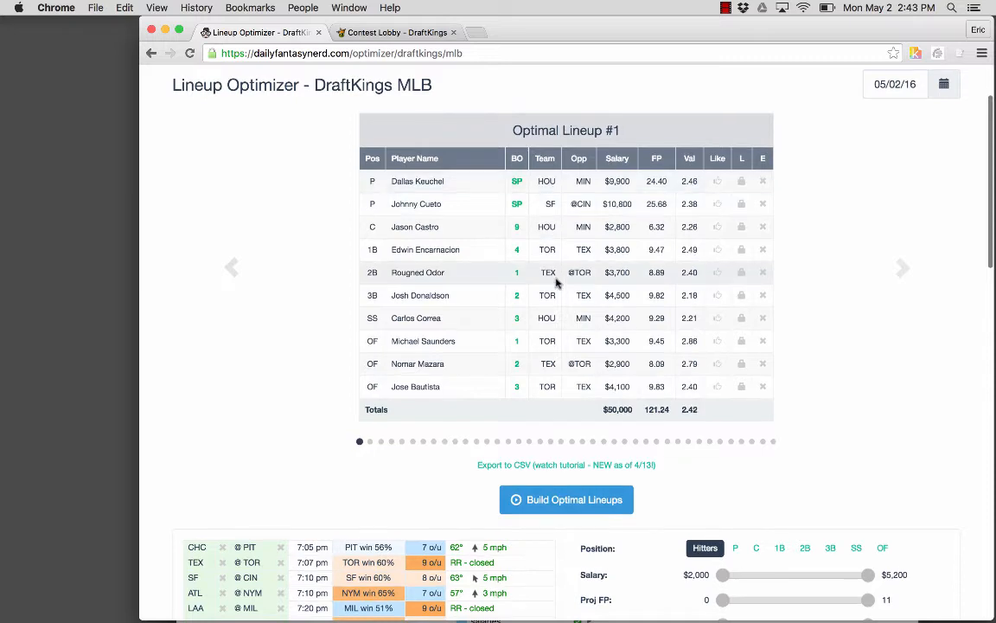
scroll(down, 3)
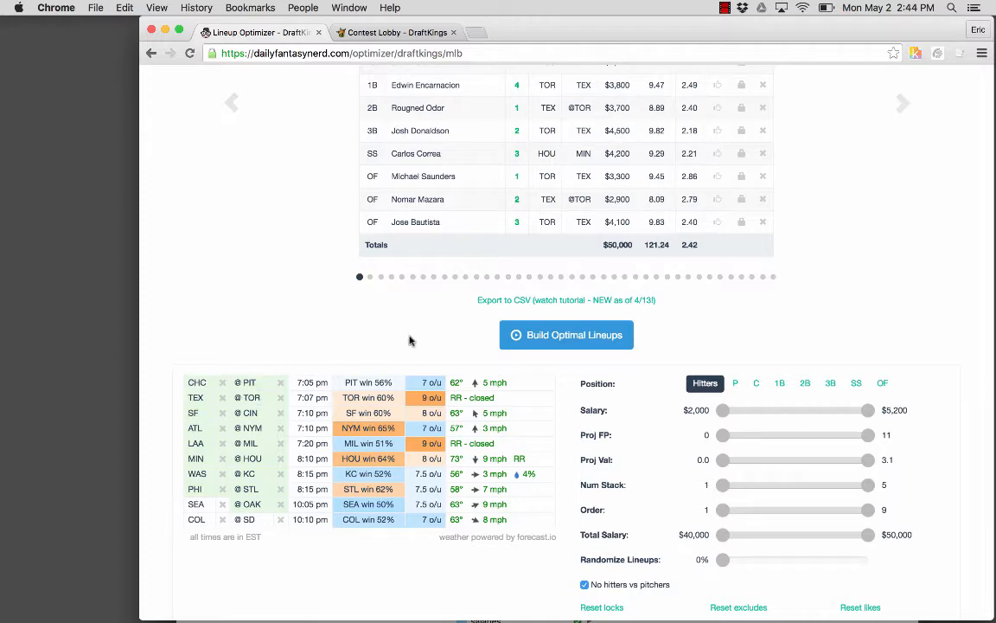
scroll(up, 3)
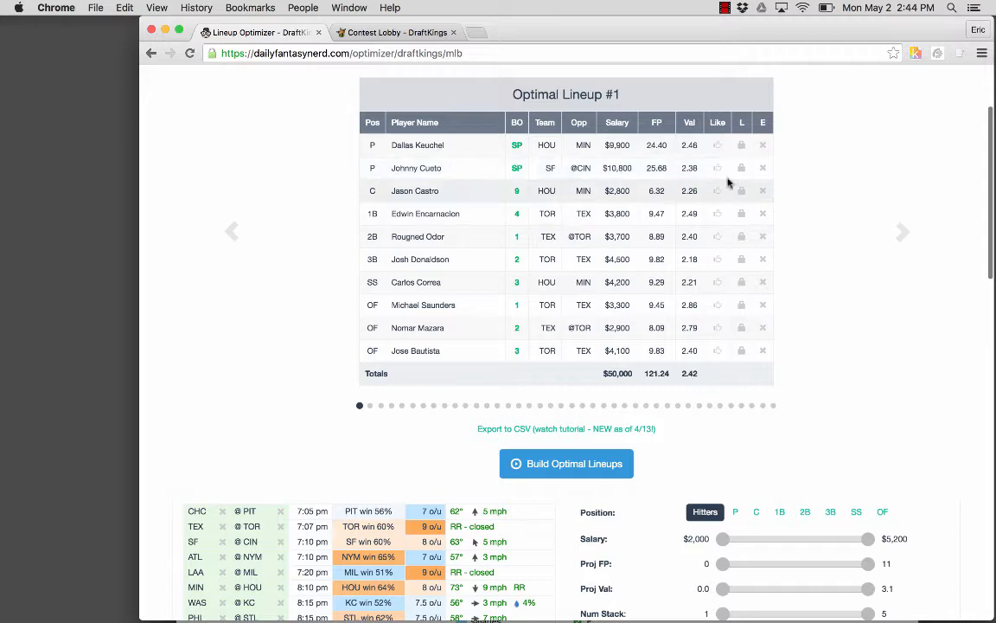
mouse_move(666, 253)
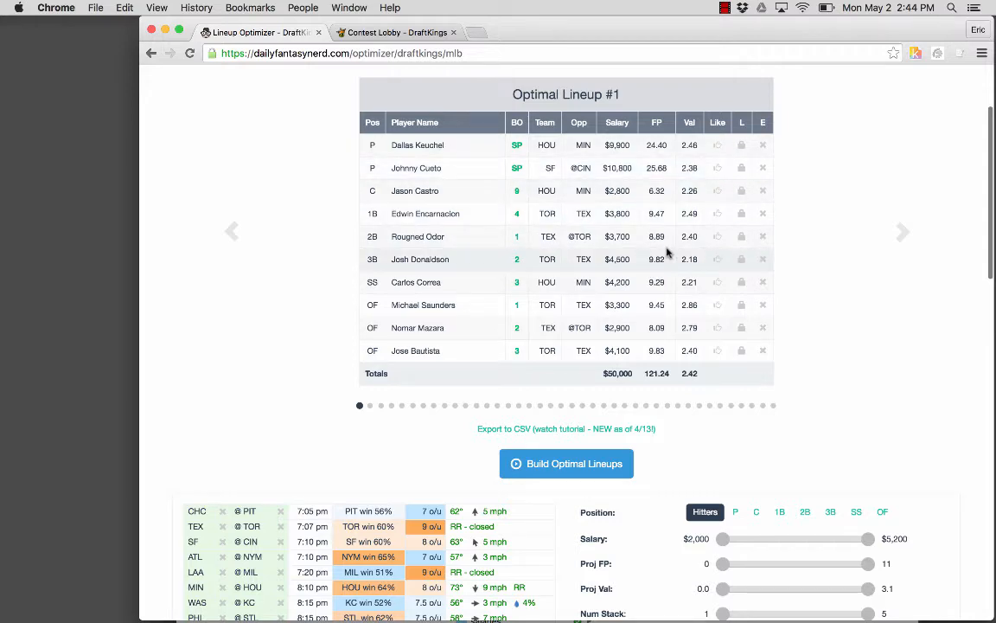
scroll(down, 3)
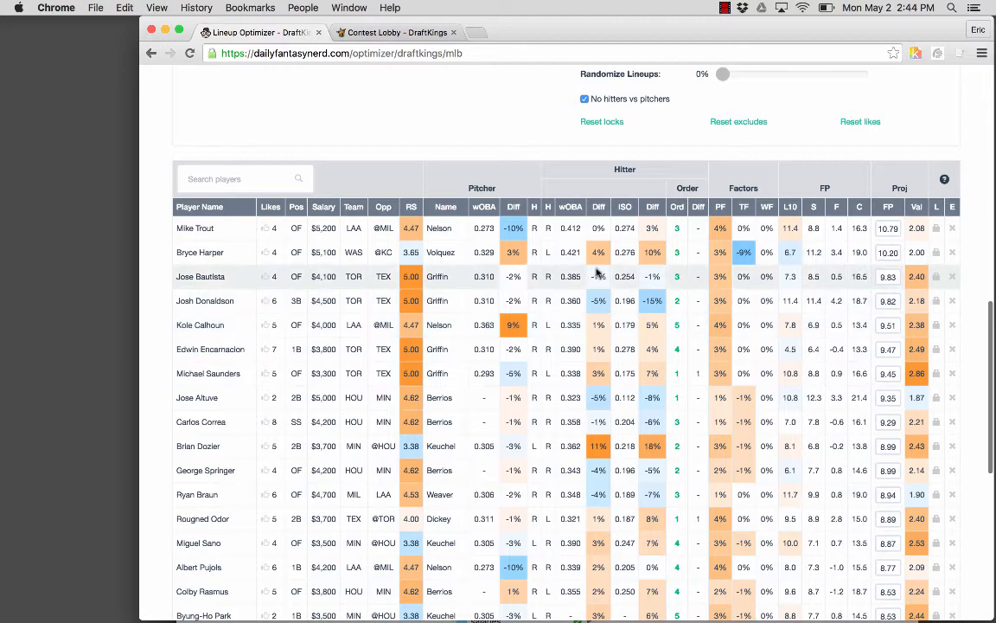
scroll(up, 3)
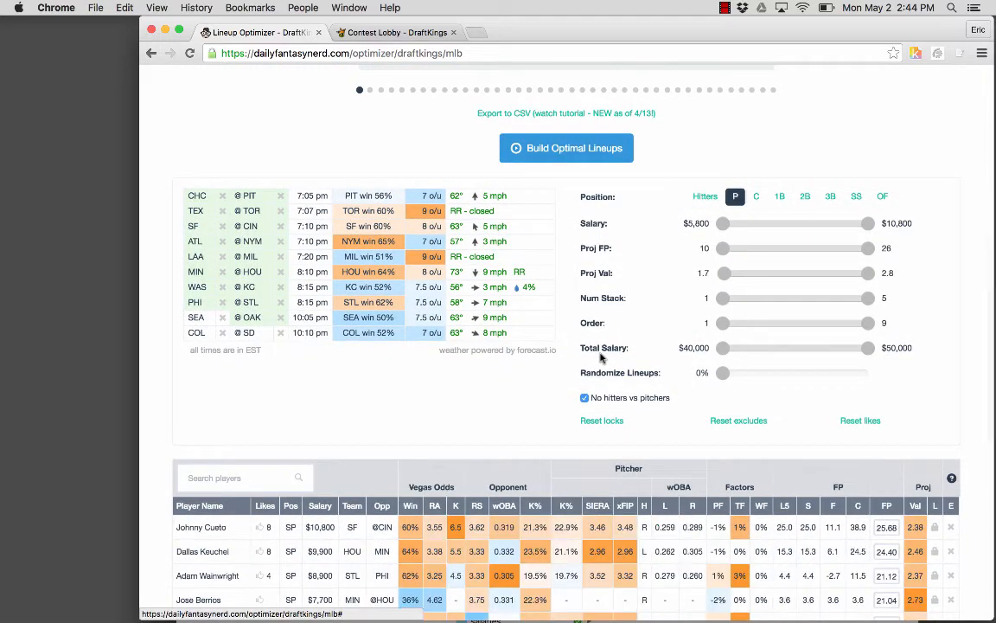
scroll(down, 3)
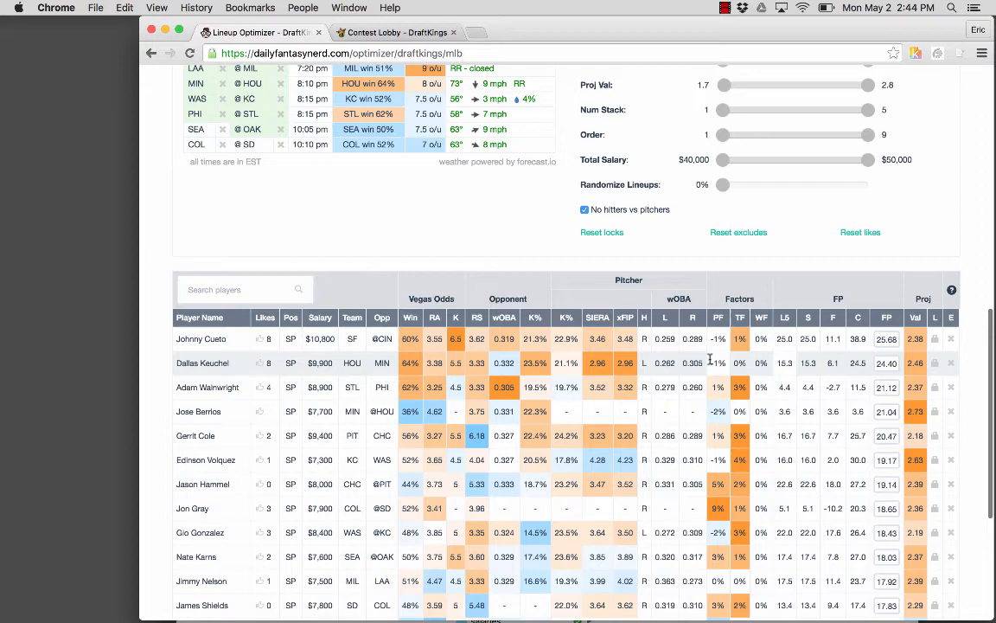
scroll(up, 3)
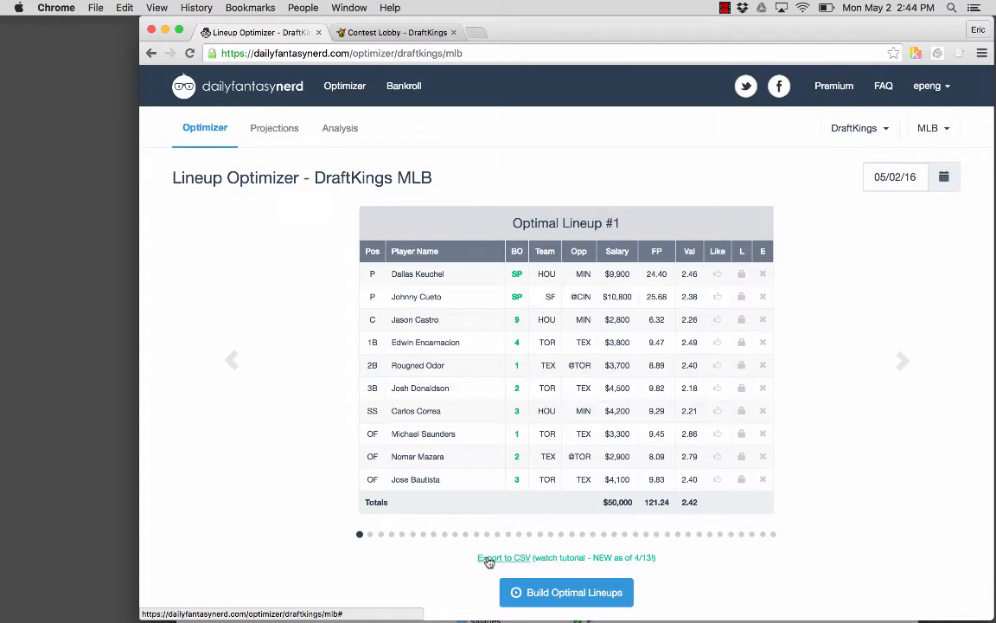
Export the optimal lineups to CSV and open the 40-lineup file in Excel
click(504, 557)
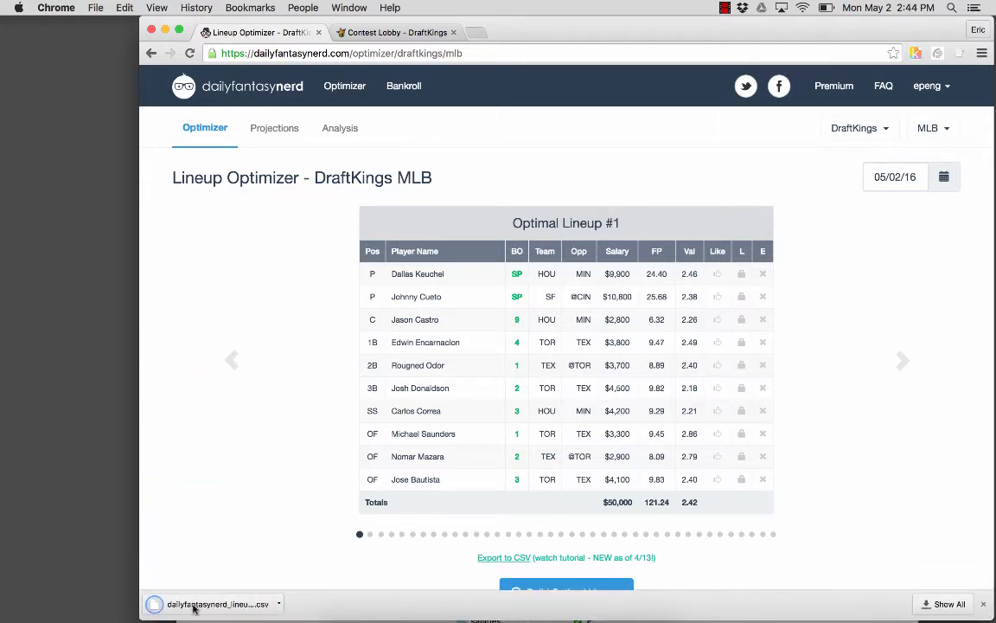
click(217, 604)
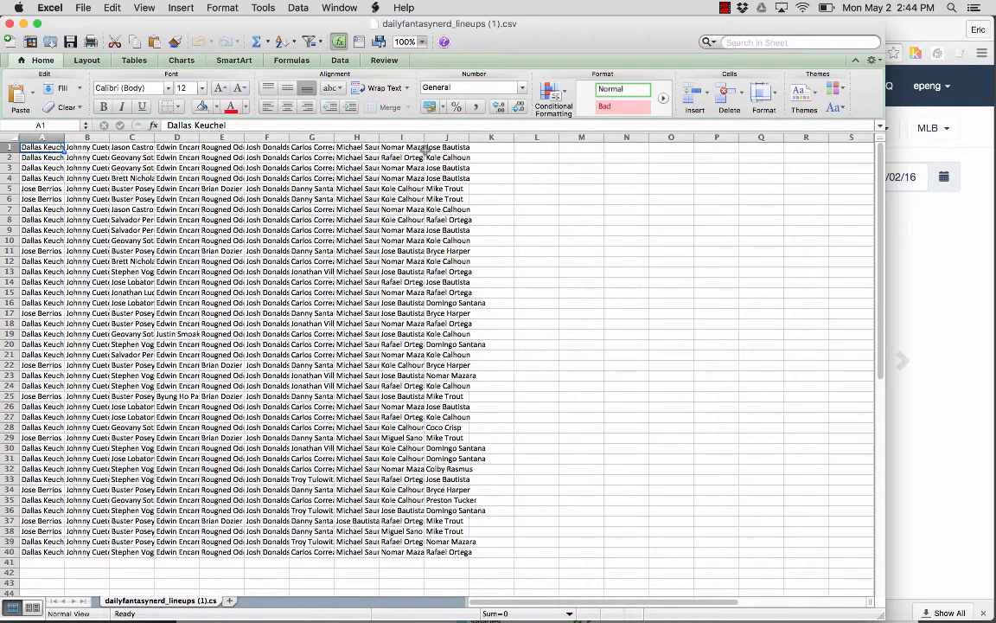
click(11, 147)
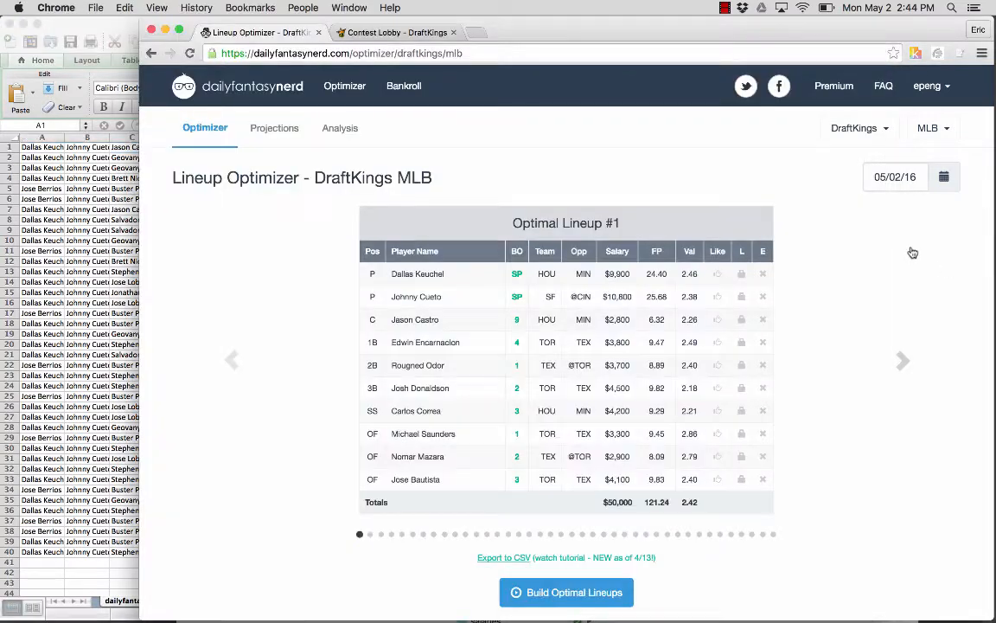
Switch to the DraftKings Contest Lobby tab and view My Lineups
click(395, 32)
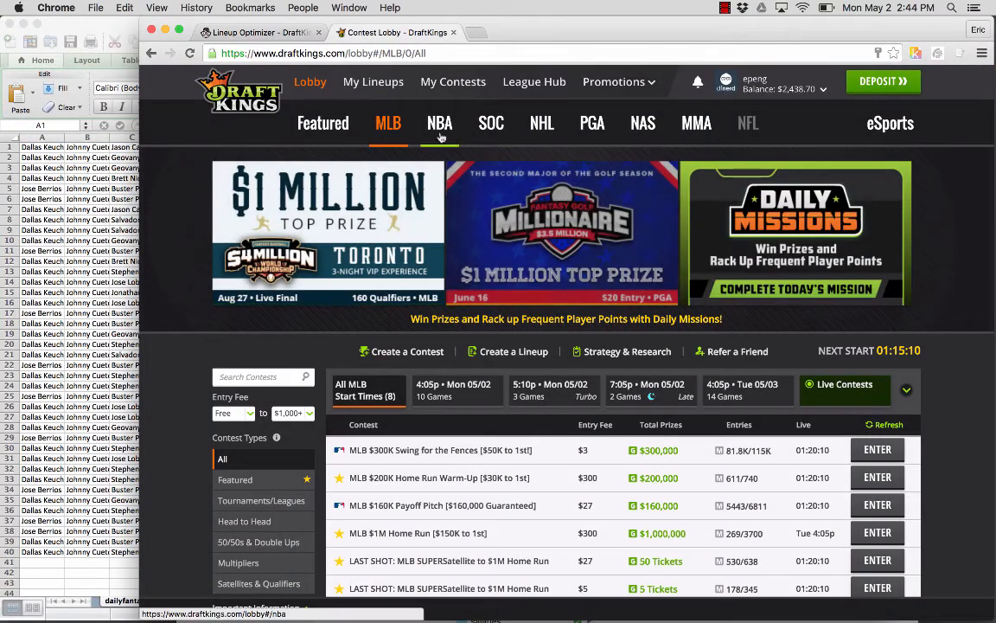
click(372, 82)
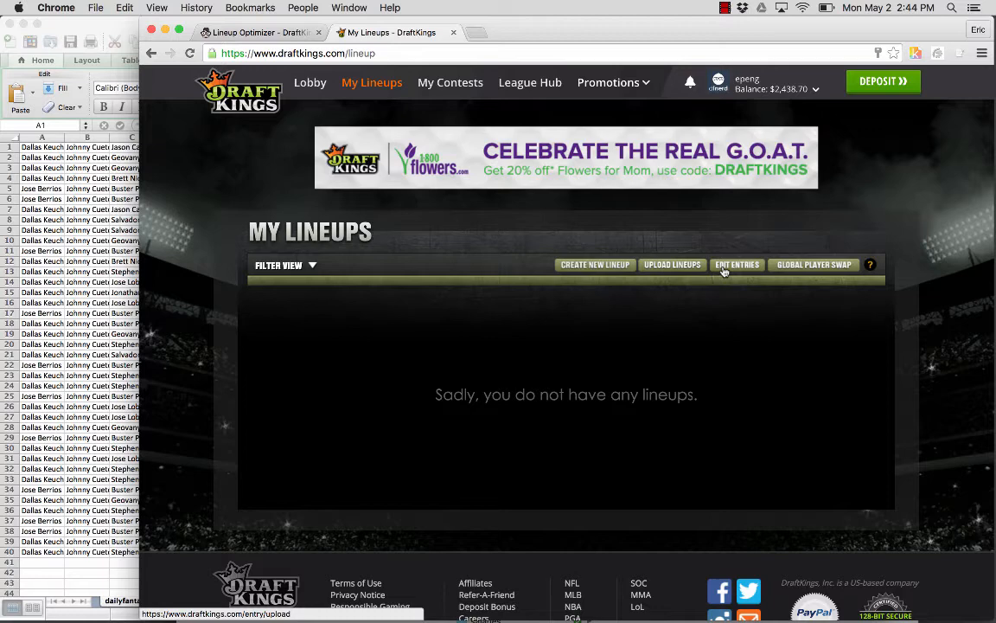
mouse_move(739, 272)
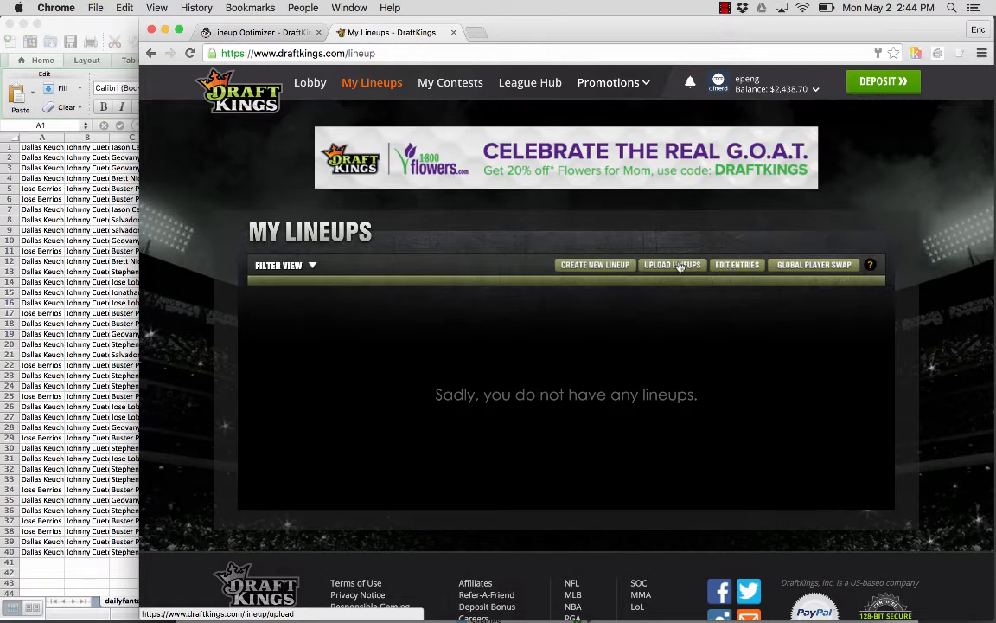
Download the MLB lineup upload template for the 05/02 4:05 pm slate
click(672, 265)
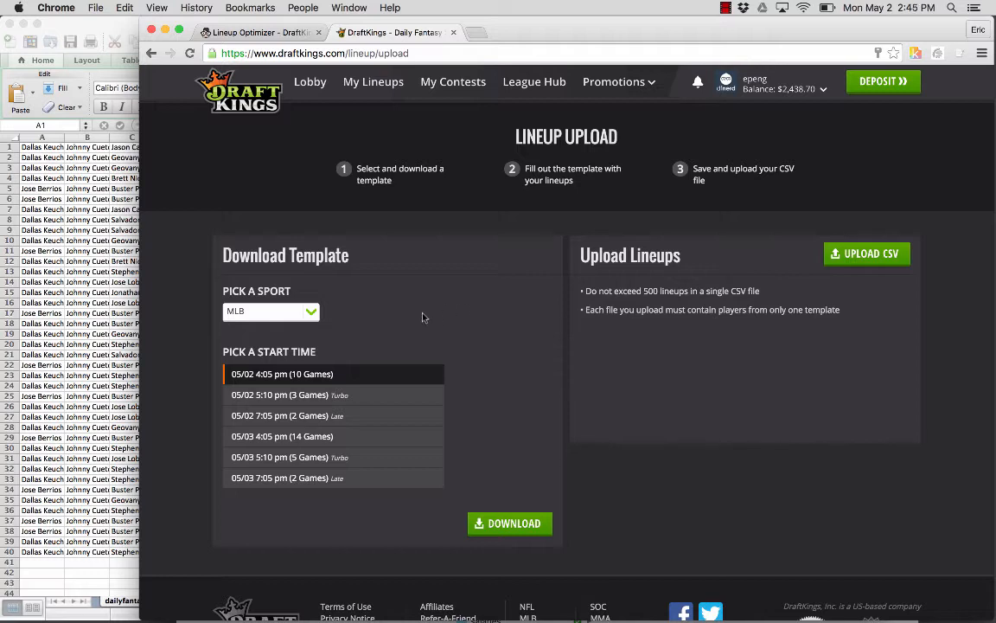
mouse_move(257, 325)
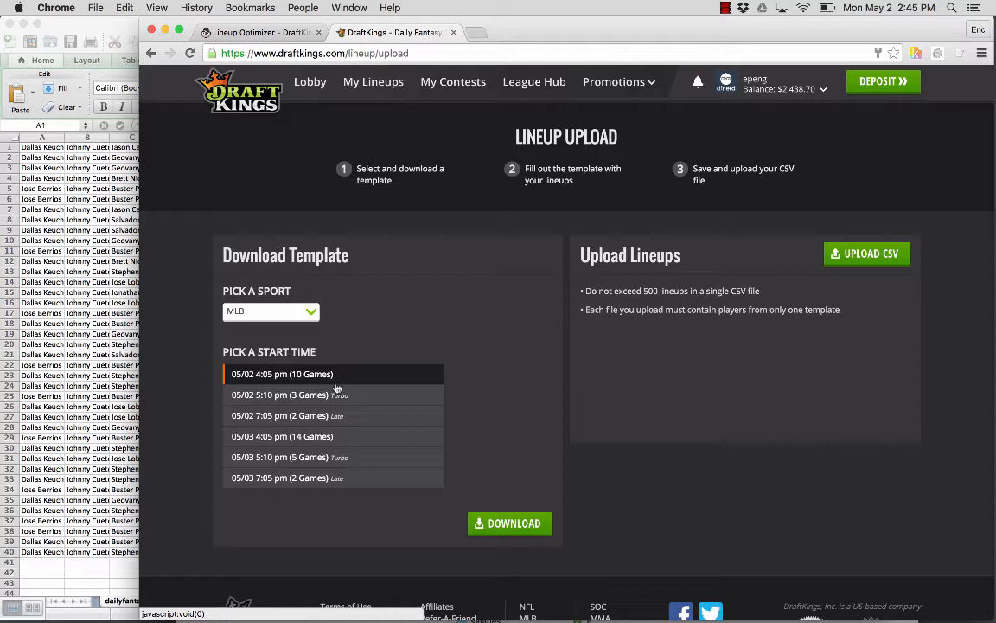
mouse_move(479, 427)
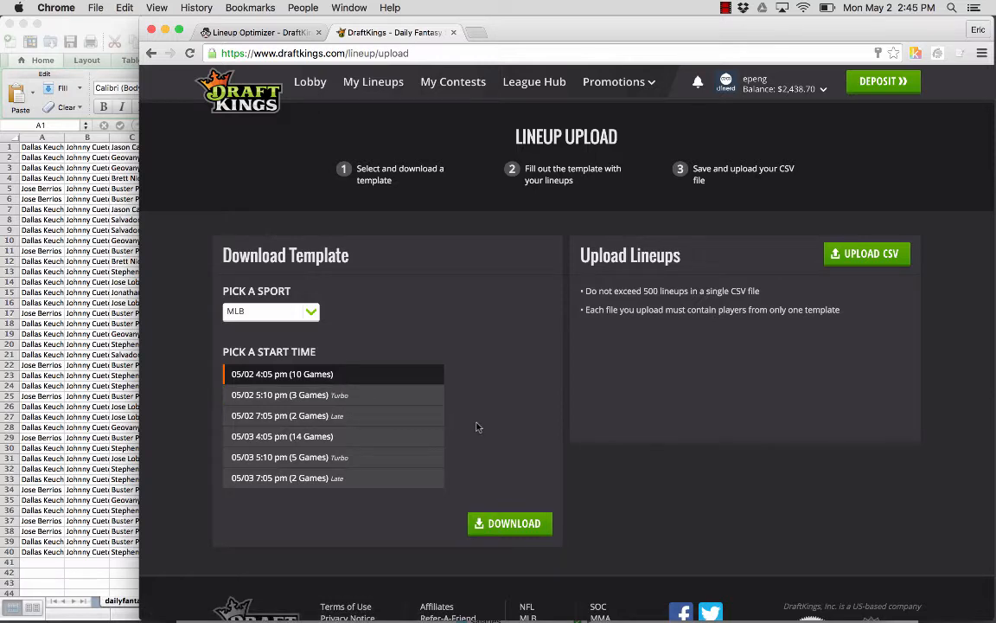
mouse_move(510, 524)
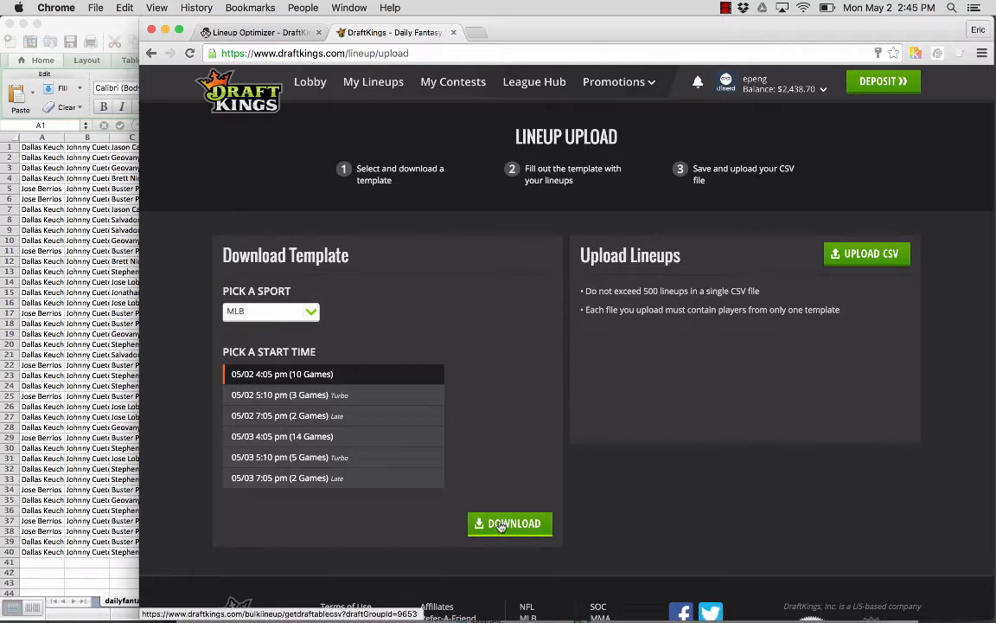
click(509, 523)
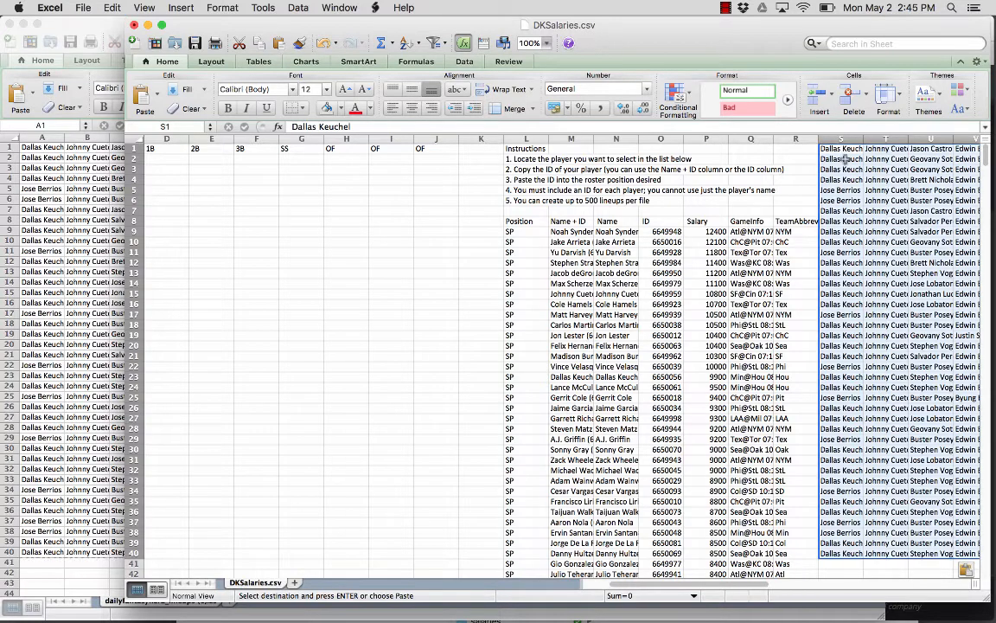
Enter =VLOOKUP(S1, N9:O742, 2, FALSE) in A2 to return pitcher ID 6650056
scroll(left, 3)
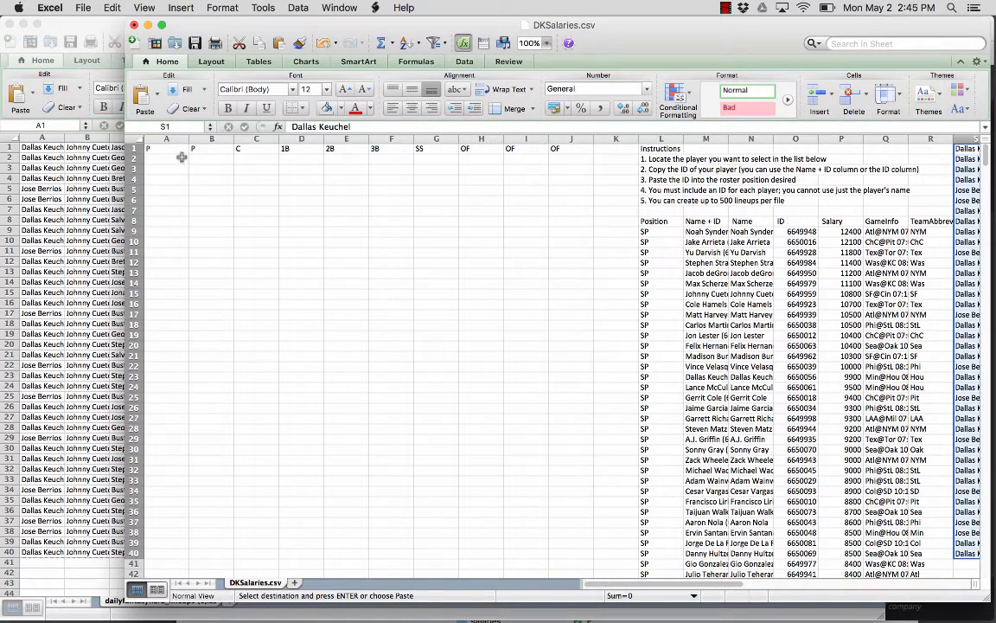
click(166, 158)
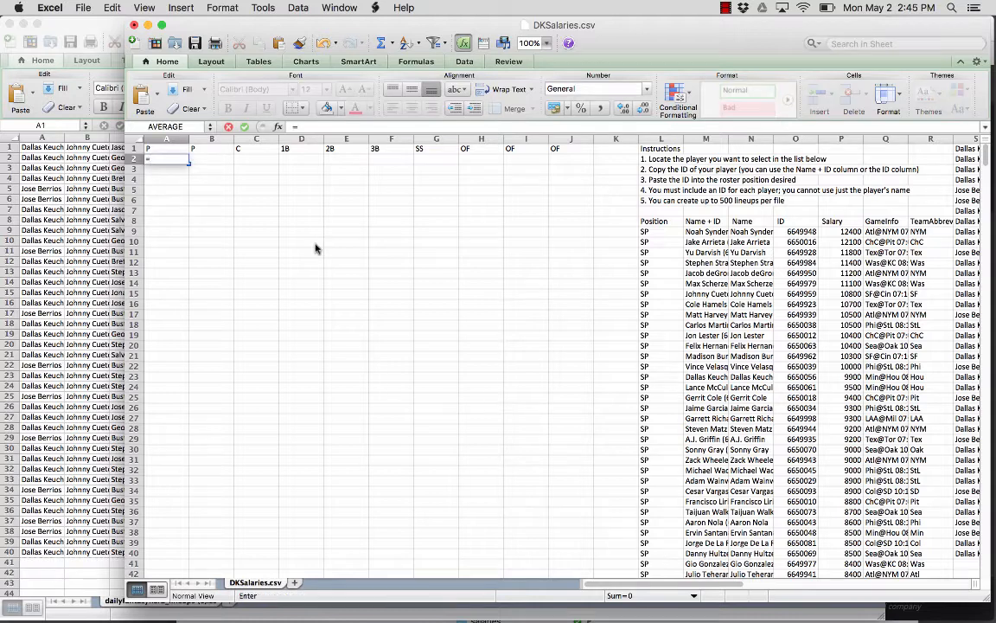
text(=VLOOKUP(S1)
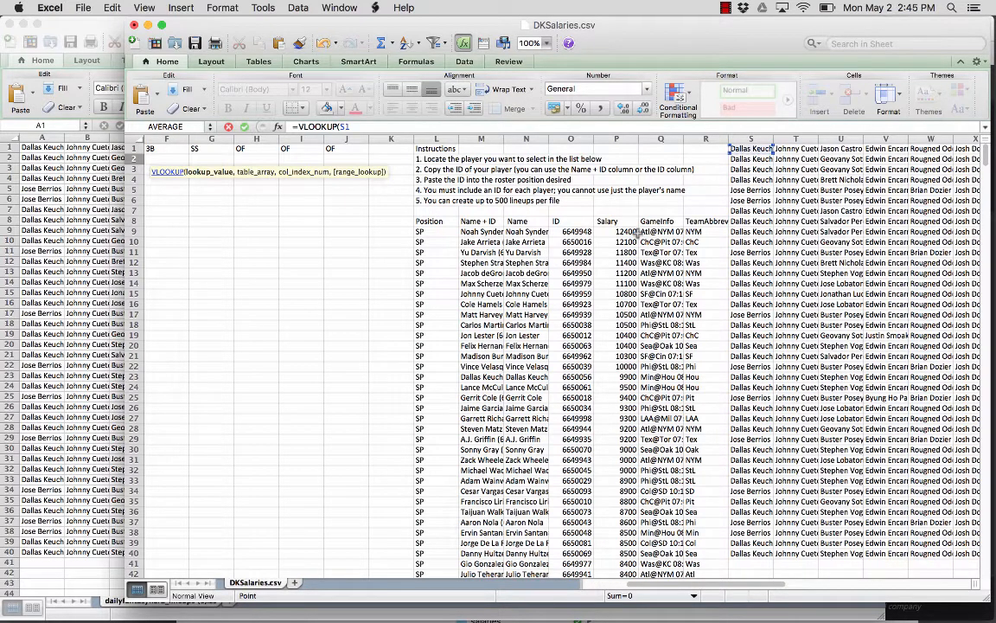
text(, N9:O742)
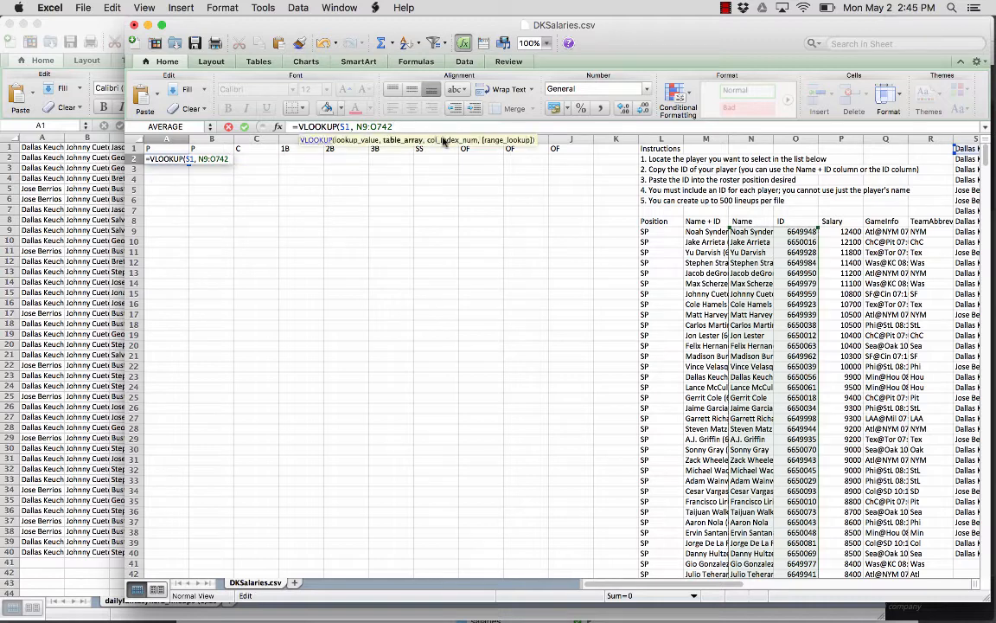
text(, 2, FALS)
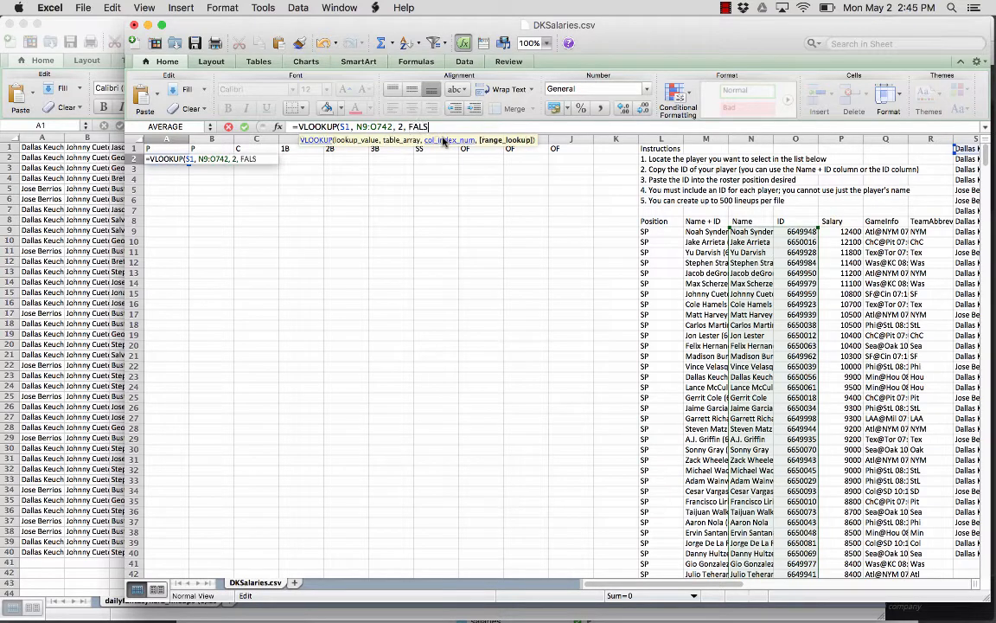
key(Return)
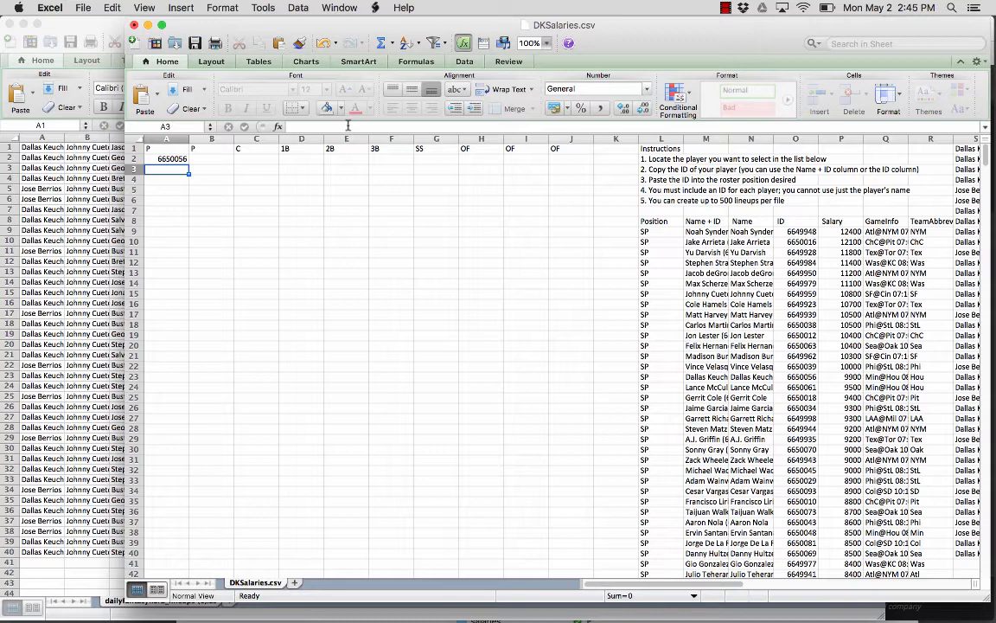
click(171, 159)
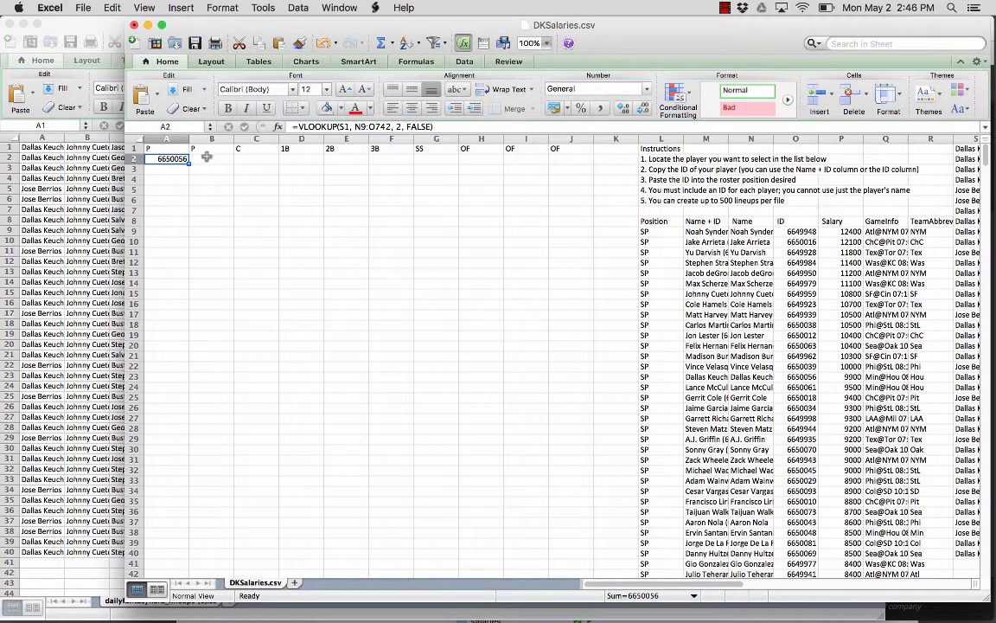
double_click(172, 159)
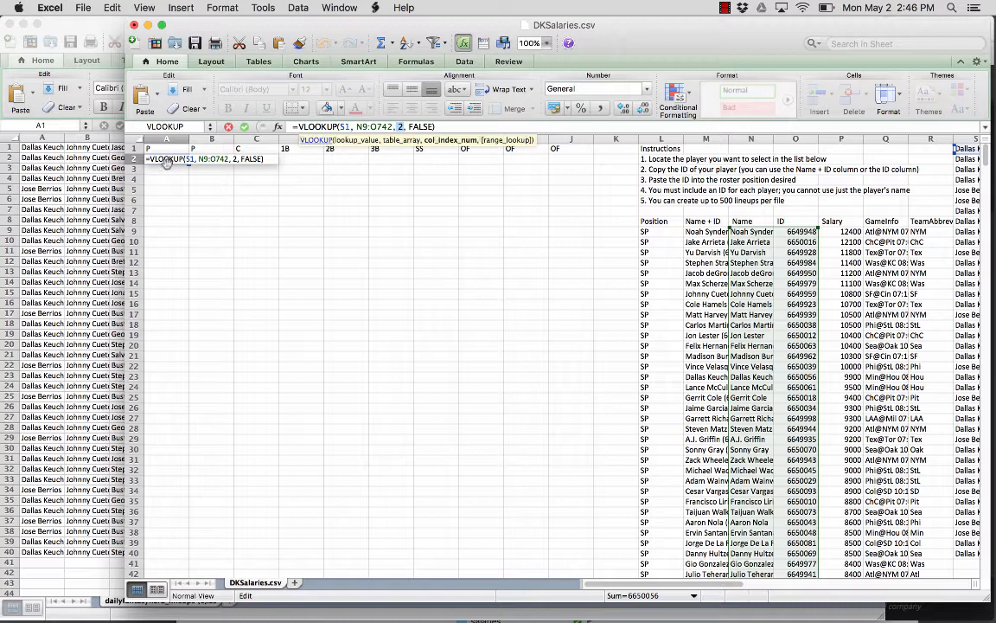
key(Return)
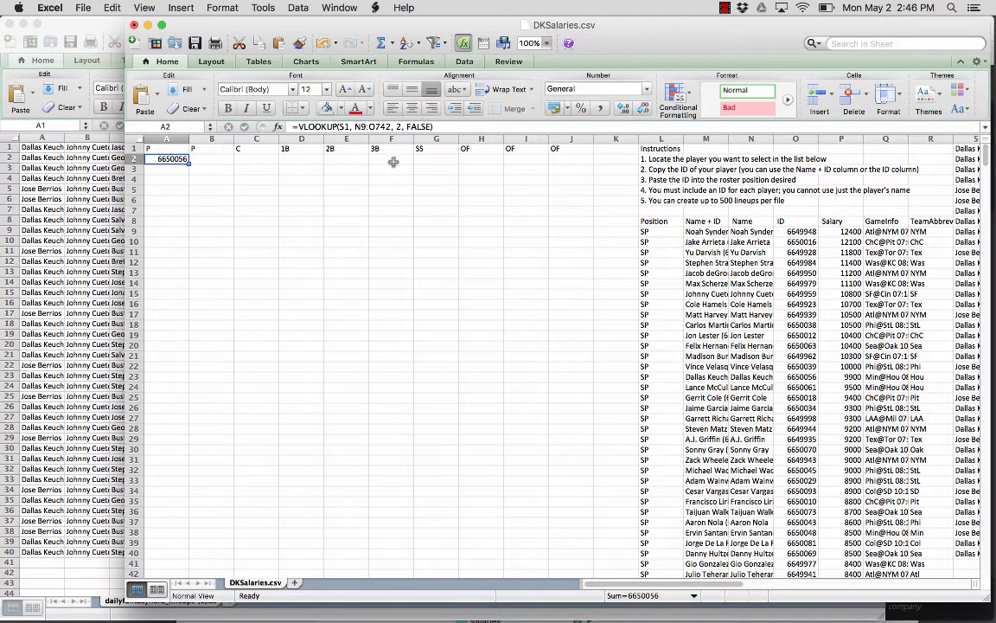
mouse_move(269, 173)
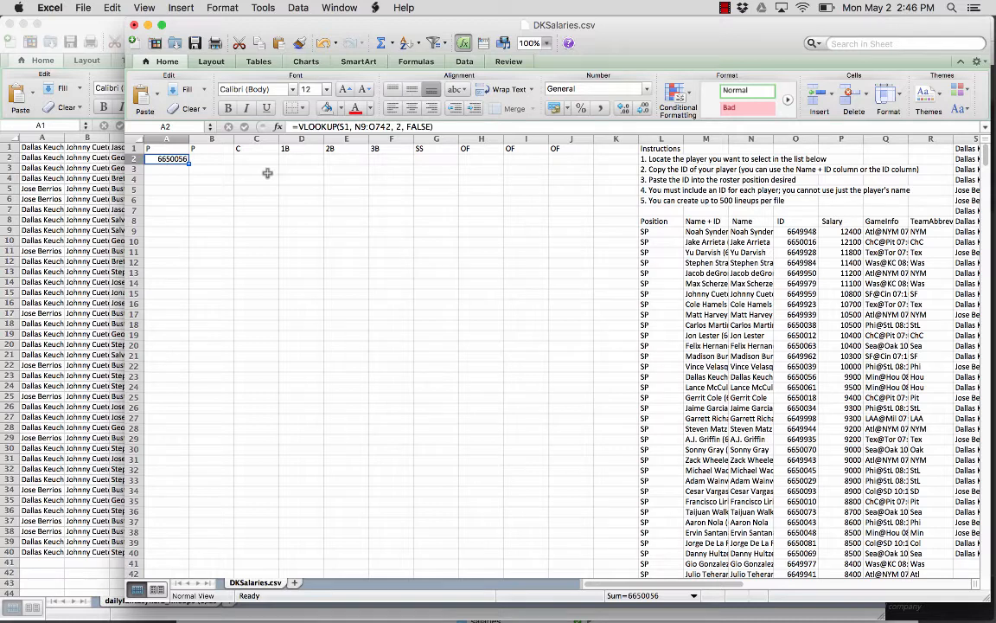
mouse_move(335, 163)
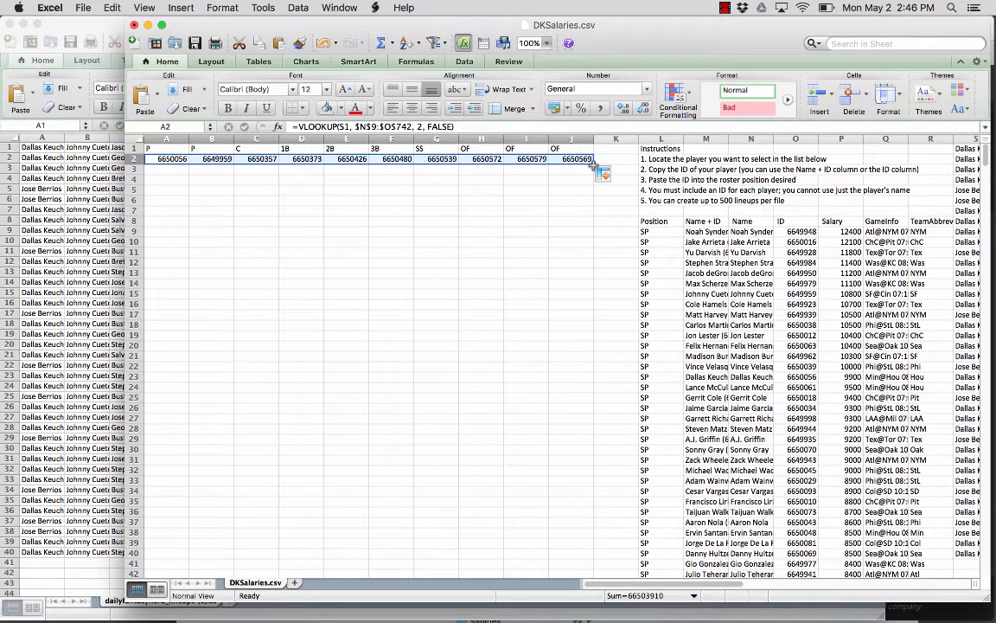
Fill the ID lookup formulas down every lineup row across columns A–J
drag(594, 164, 594, 489)
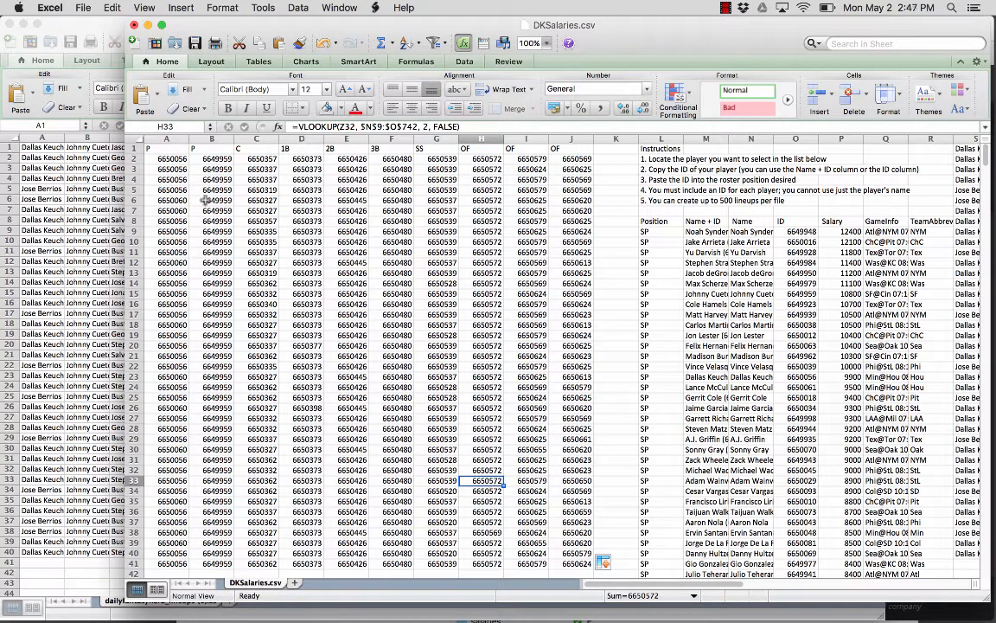
click(166, 158)
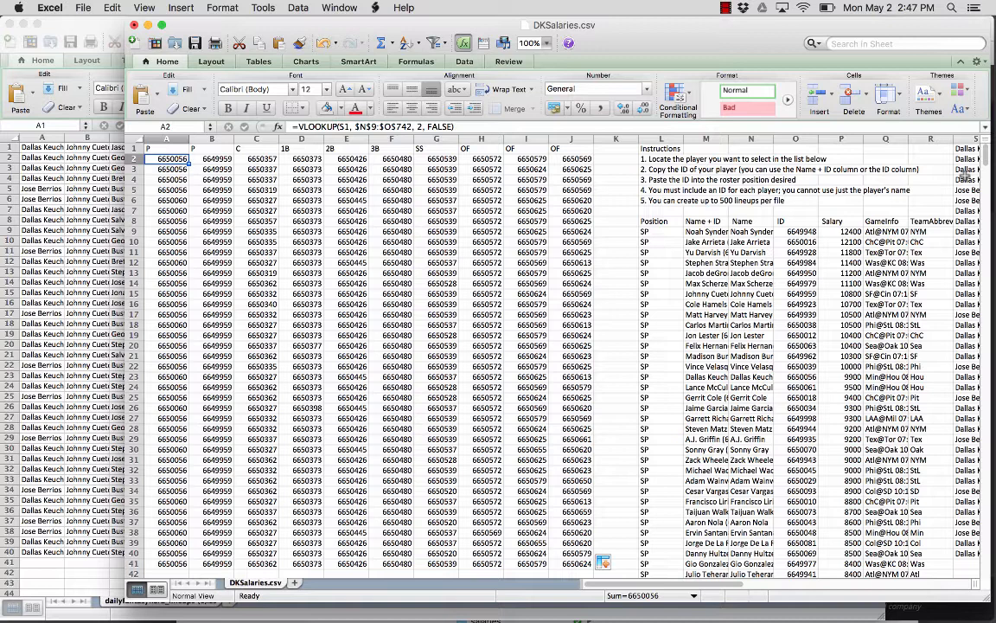
click(352, 179)
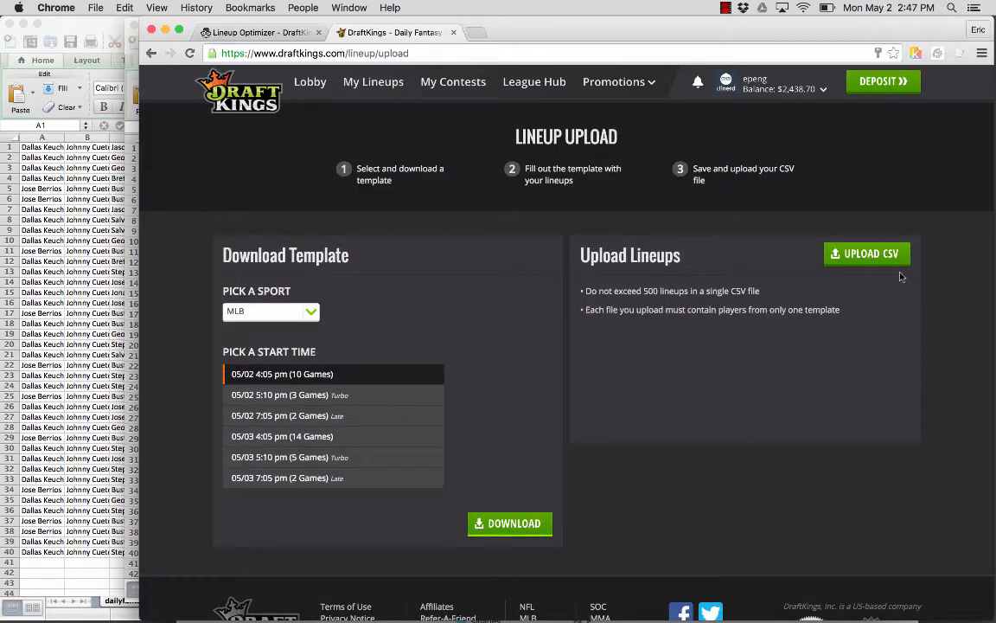
Delete the lineup rows below row 4 and save the sheet as CSV
click(867, 254)
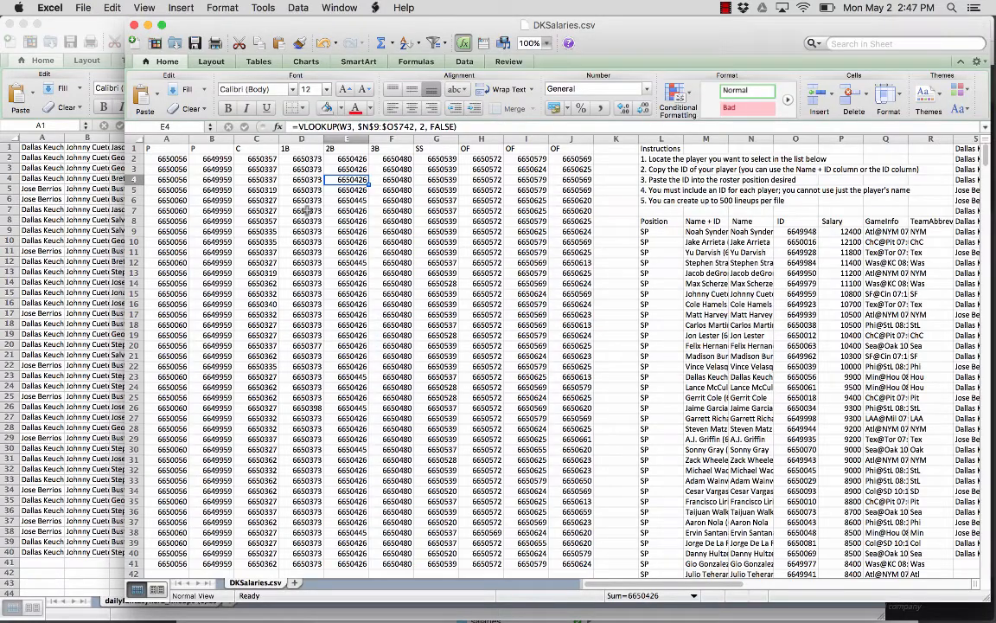
click(171, 189)
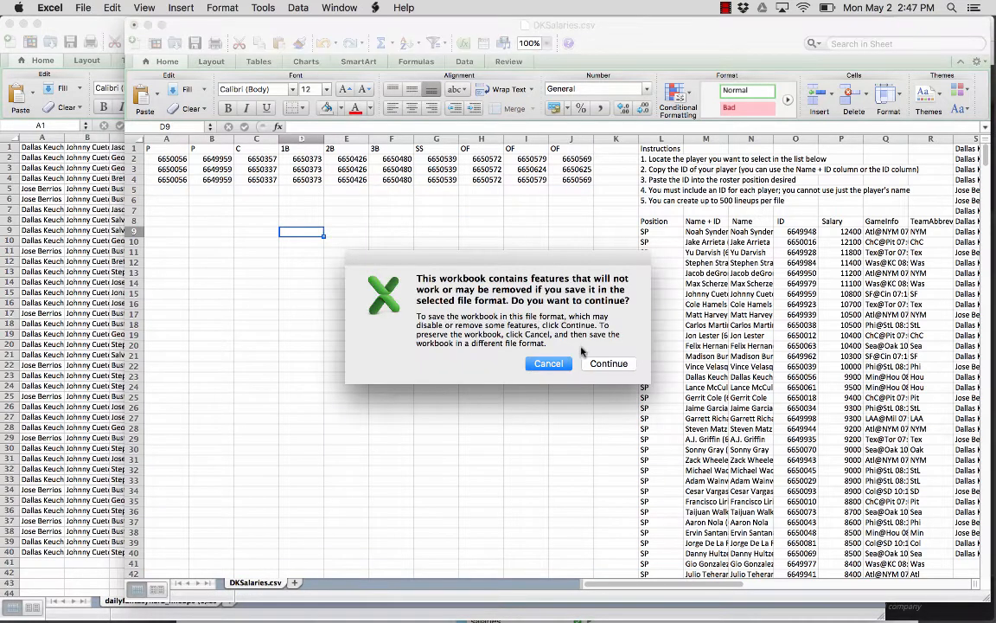
click(609, 364)
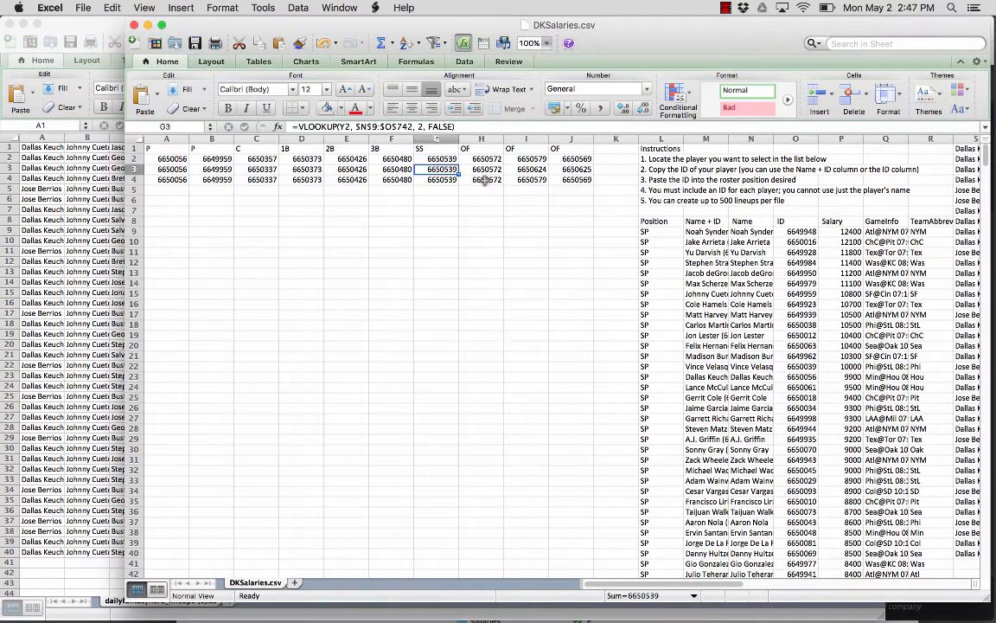
click(481, 189)
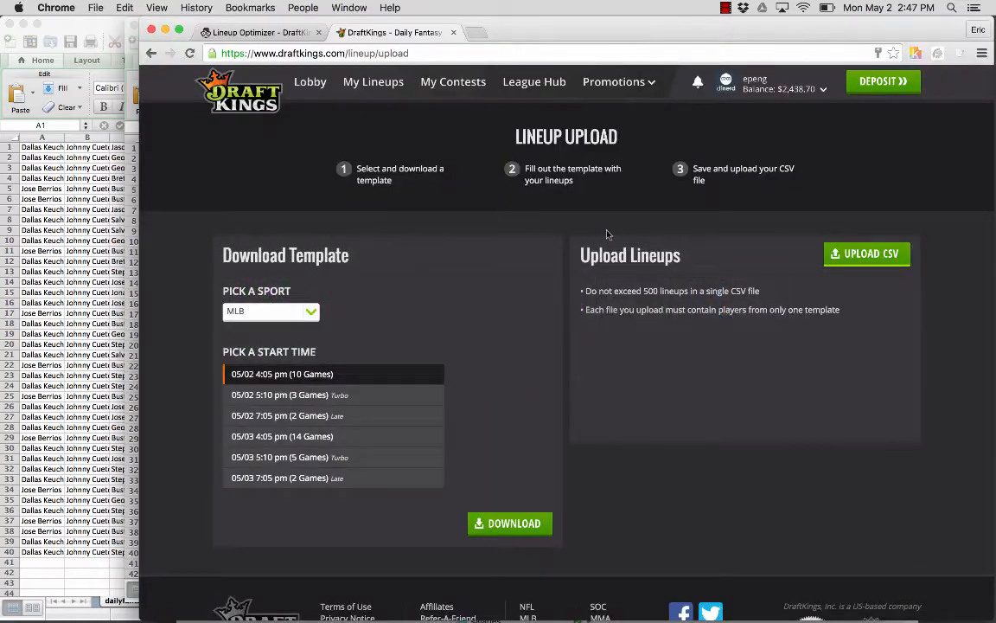
Upload DKSalaries.csv and confirm all three lineups appear on My Lineups
click(865, 253)
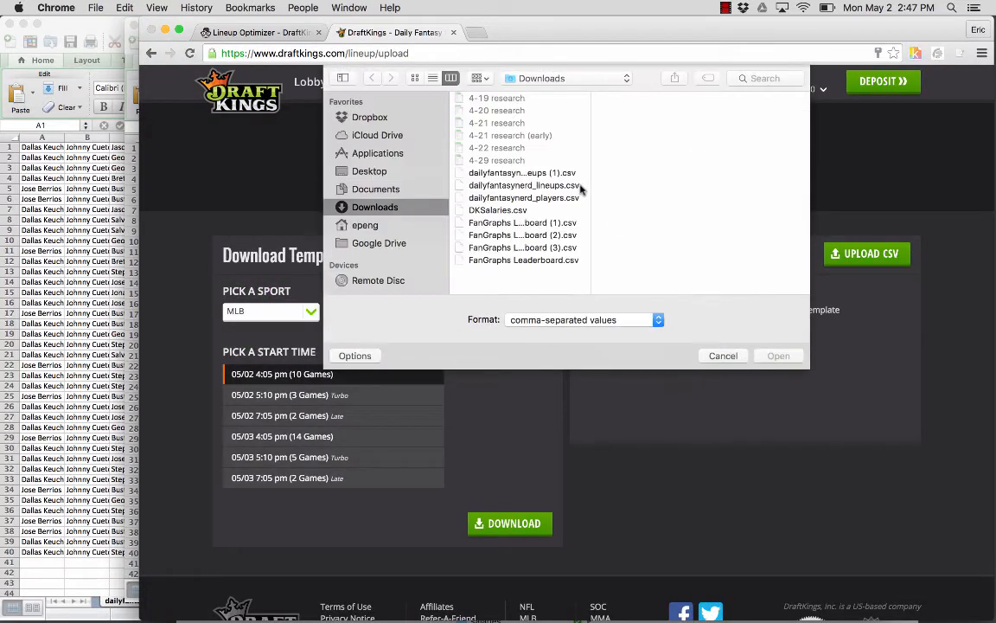
click(723, 355)
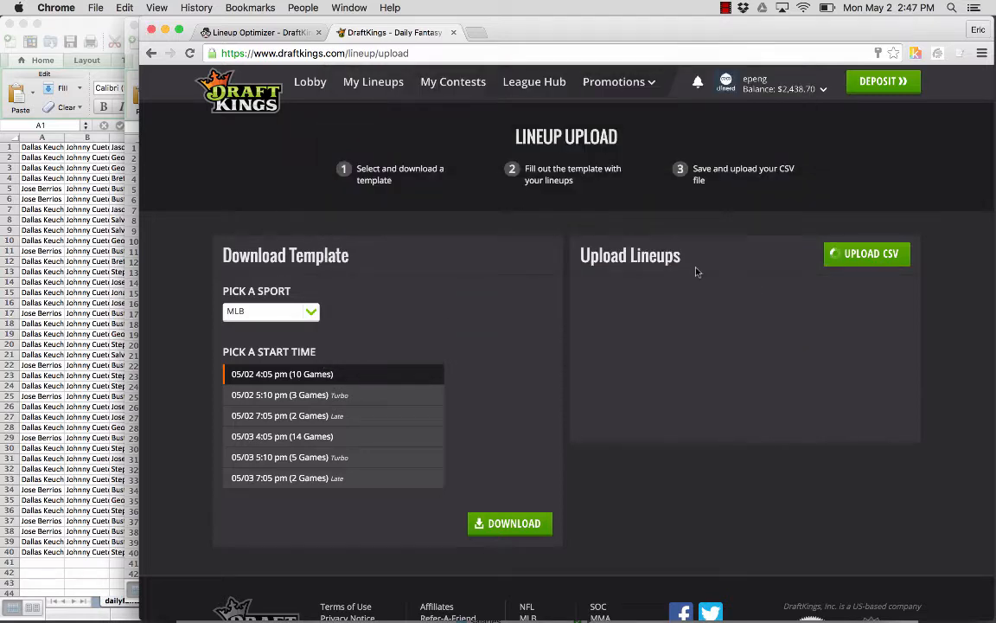
click(868, 253)
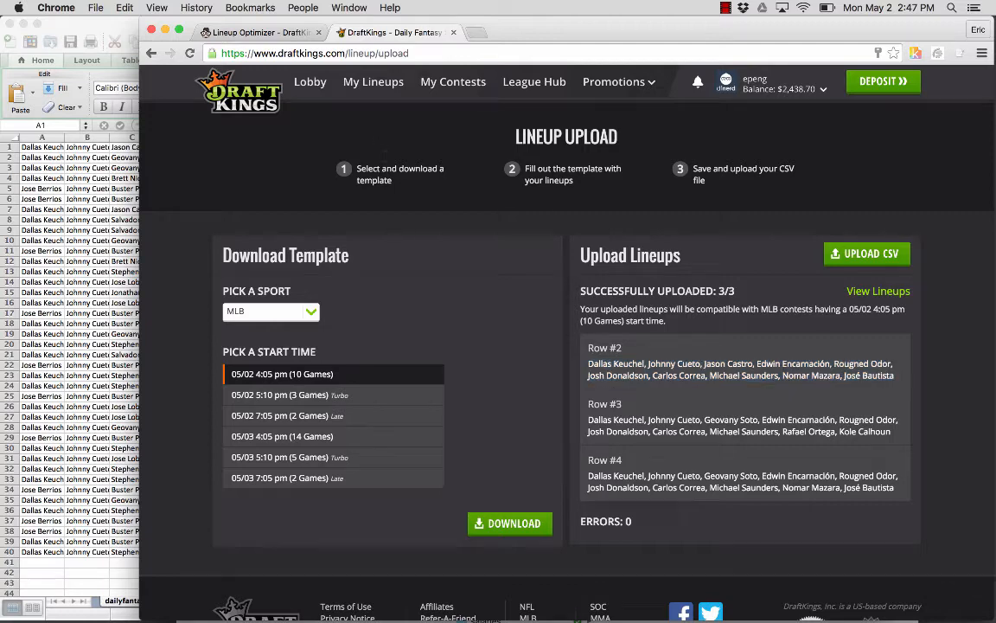
click(373, 82)
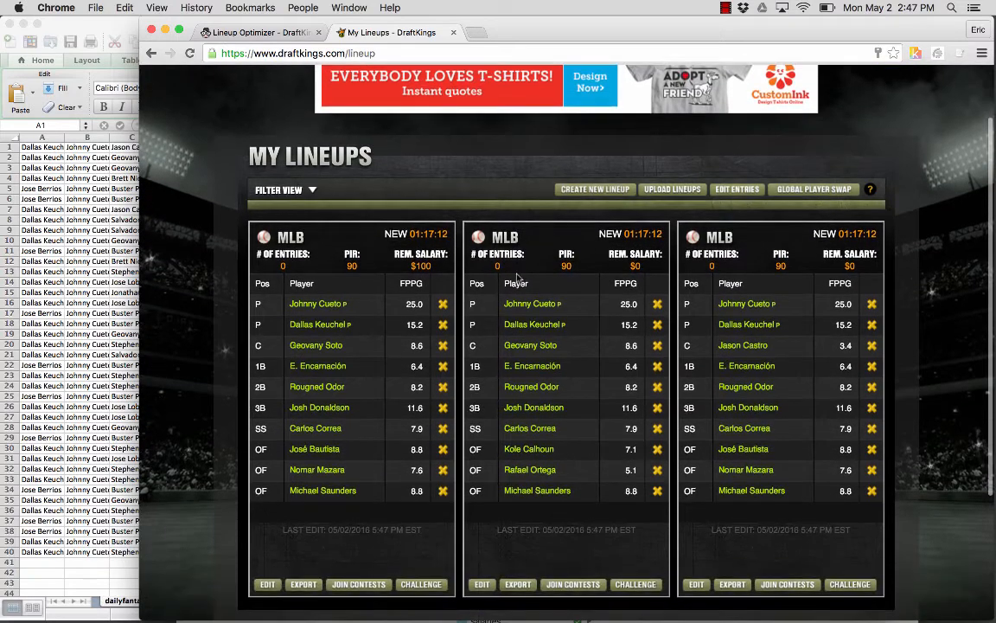
Enter the three lineups into the MLB $300K Swing for the Fences contest for $9.00
click(737, 189)
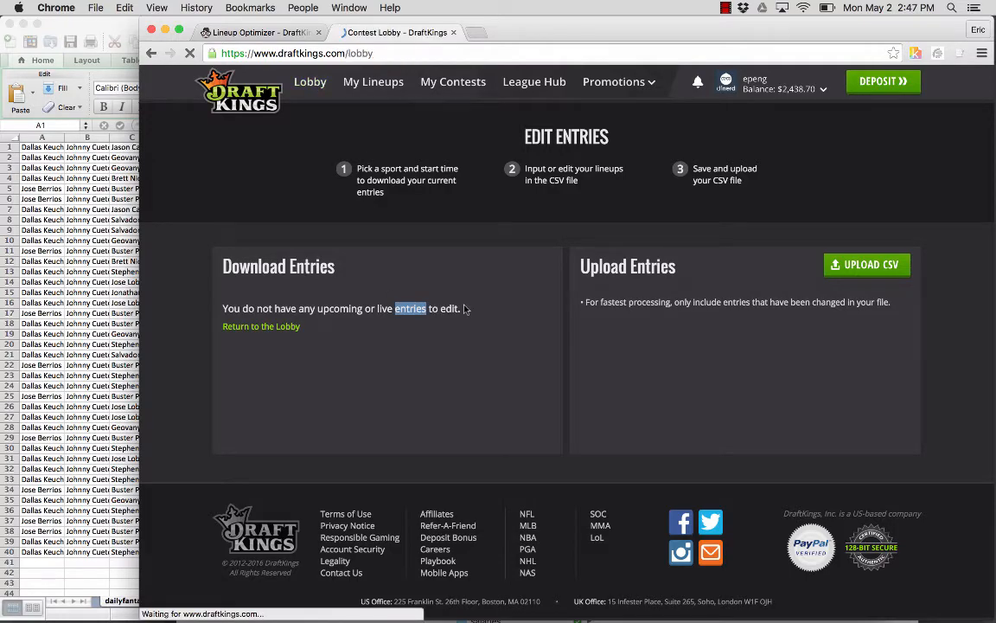
click(262, 326)
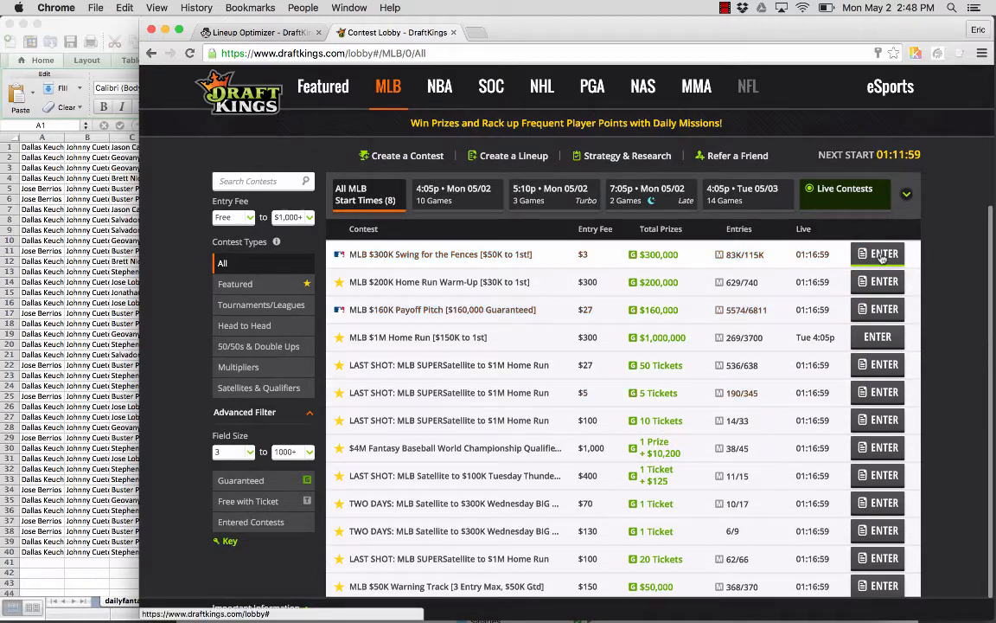
click(884, 253)
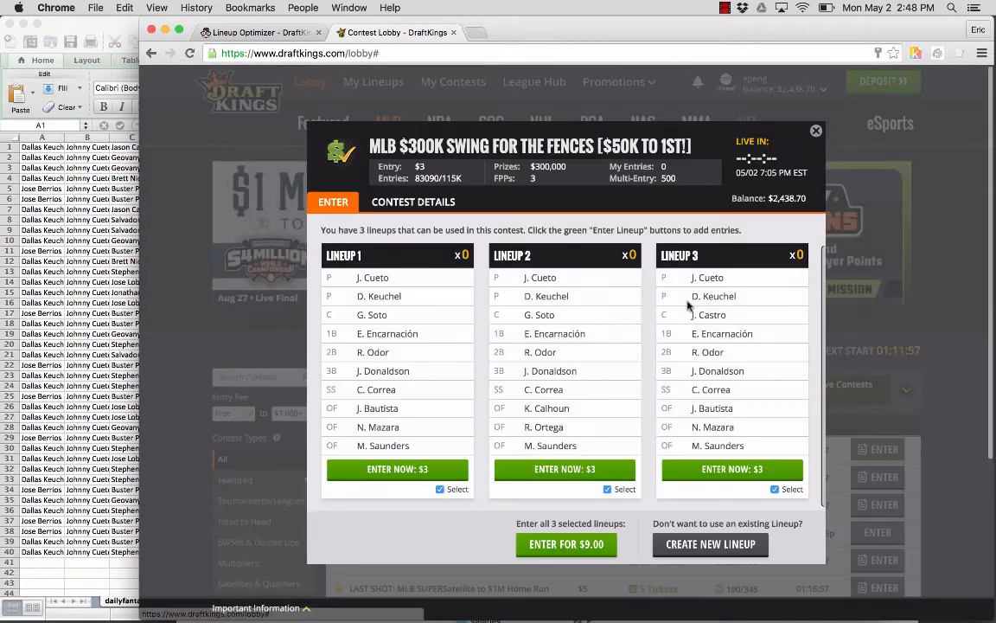
mouse_move(420, 419)
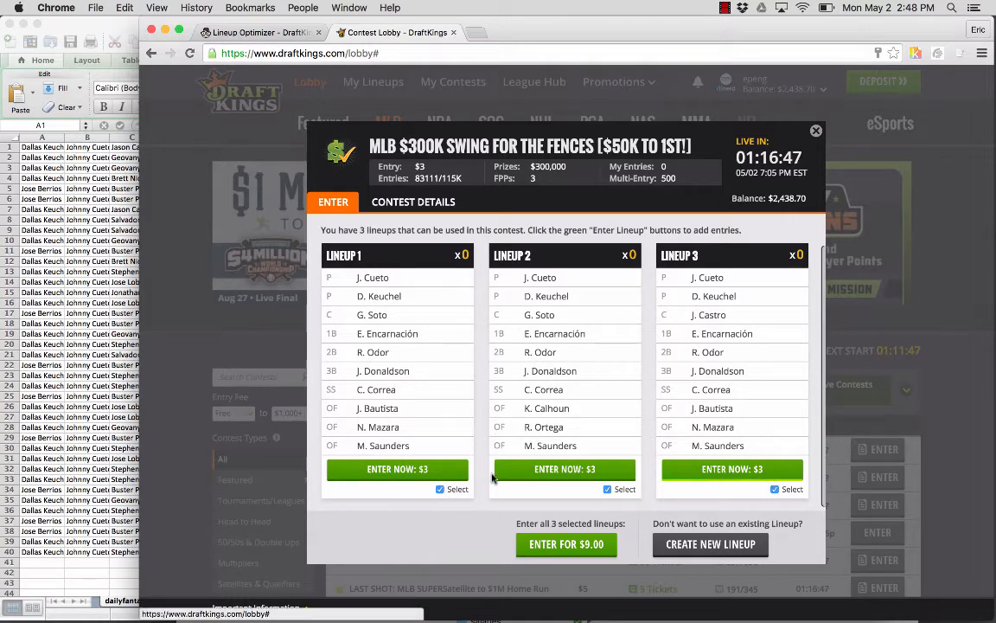
click(567, 544)
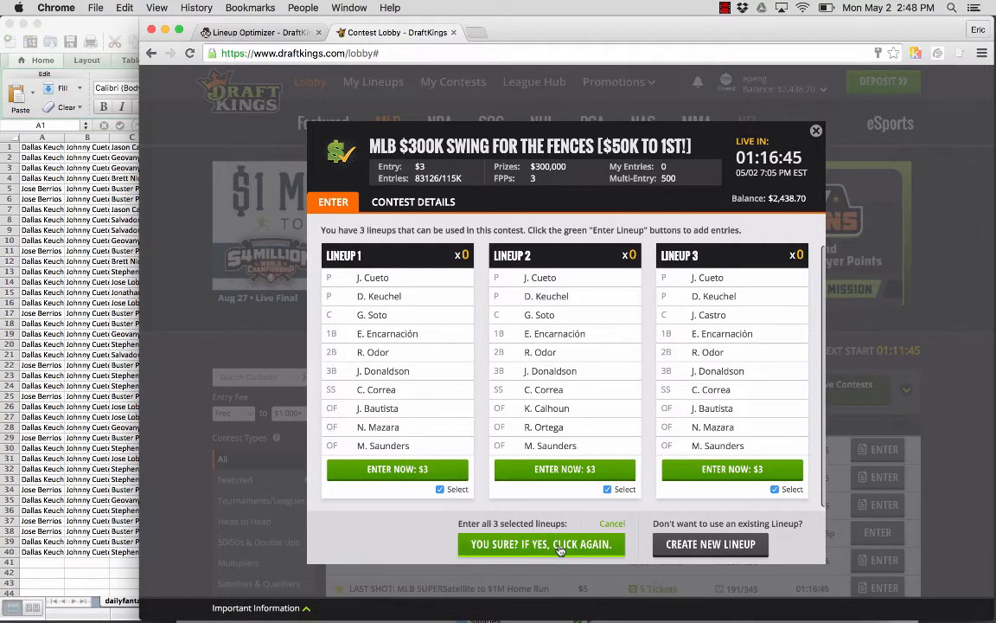
click(540, 544)
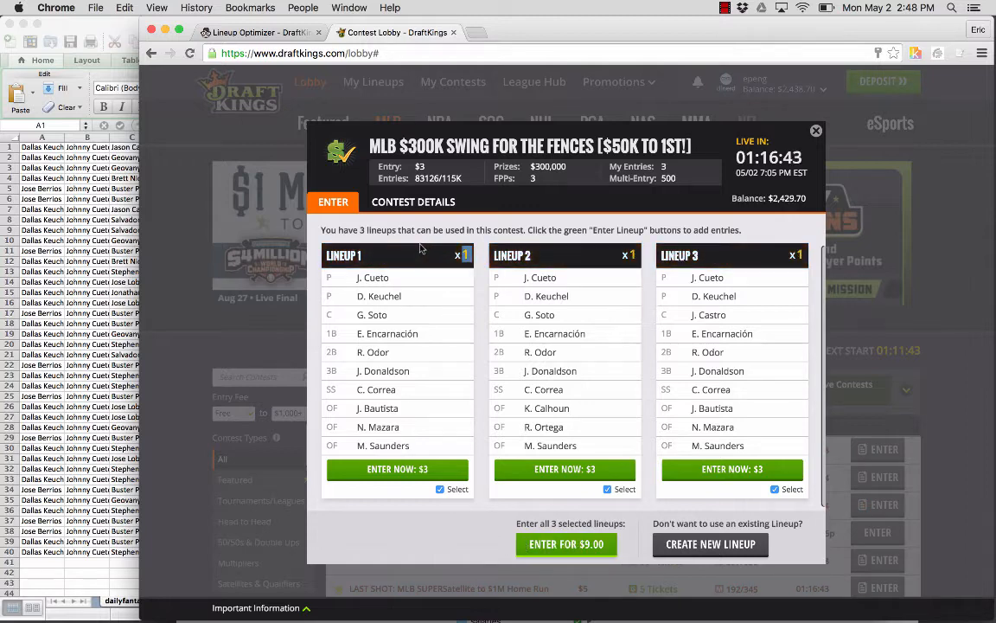
click(816, 130)
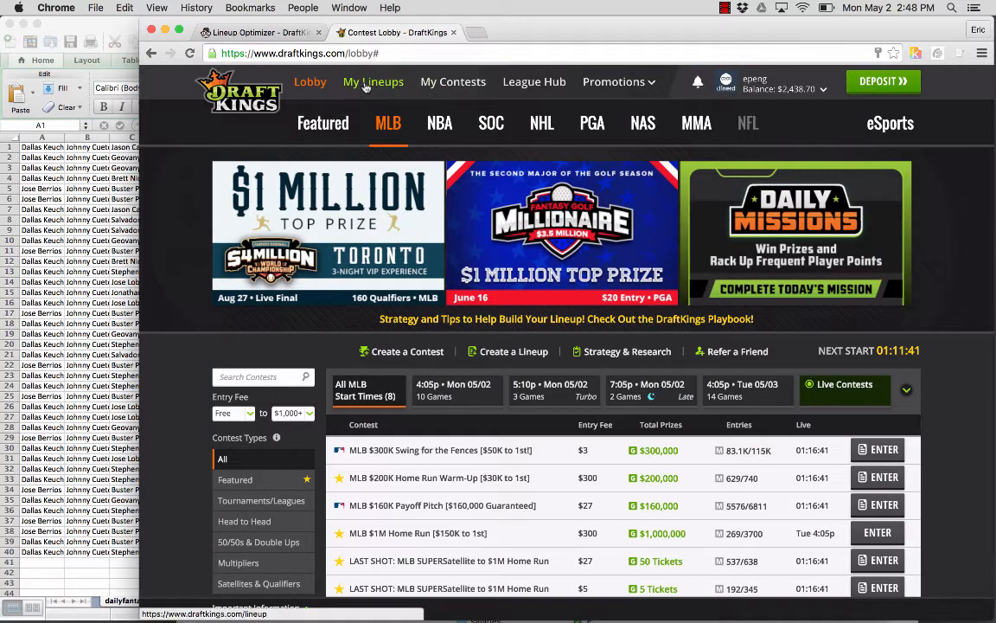
Download the MLB 05/02 4:05 pm entries file, DKEntries.csv, listing the three entries
click(373, 82)
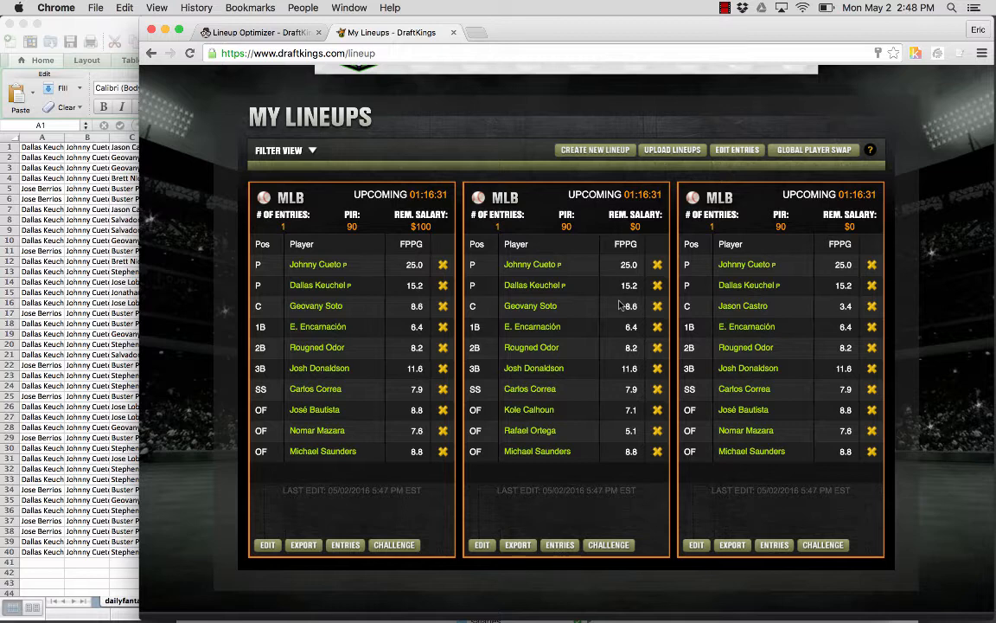
scroll(up, 3)
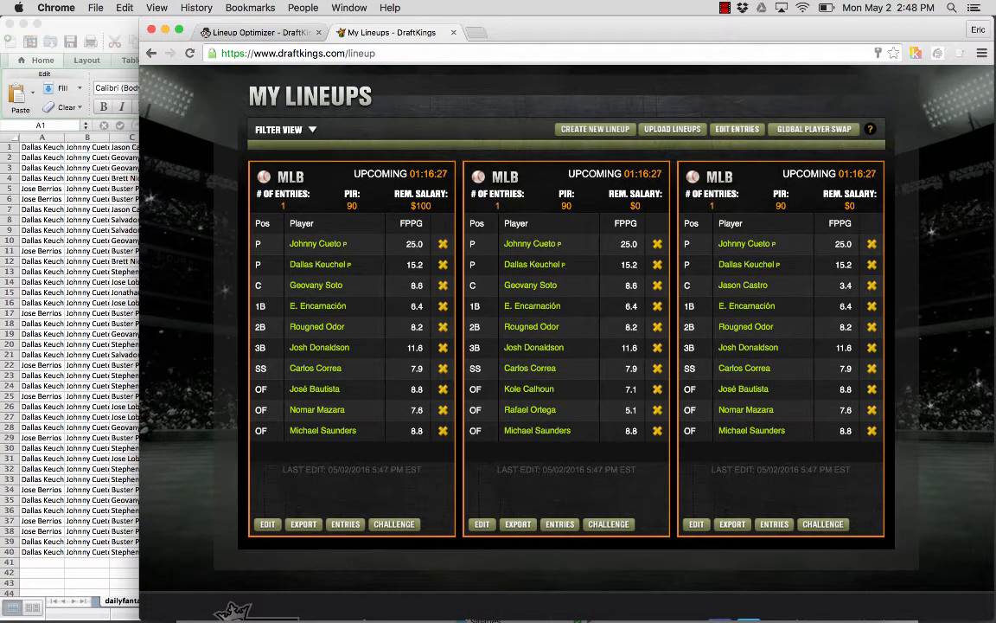
double_click(532, 243)
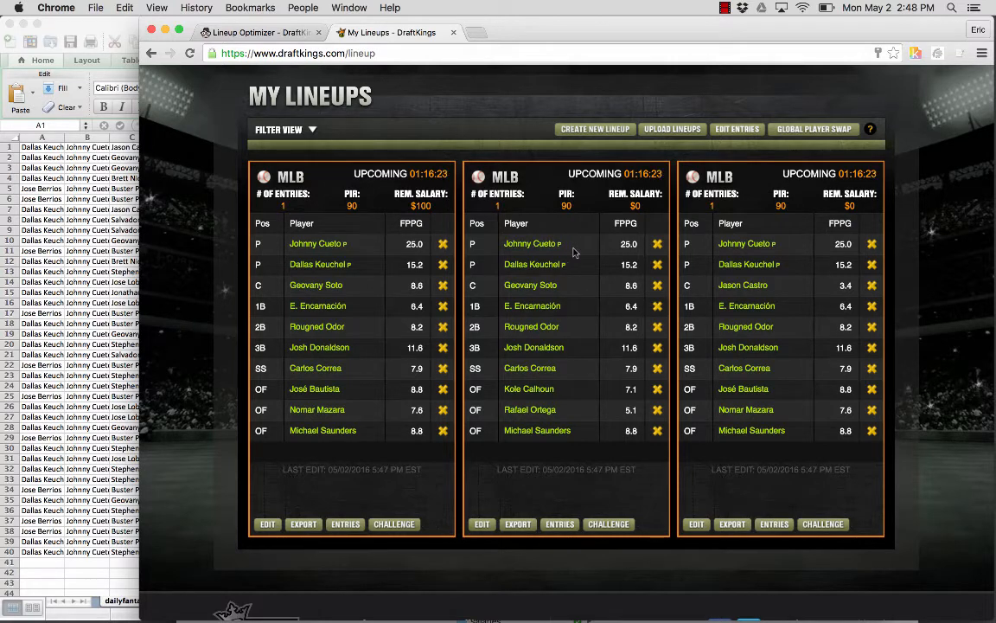
double_click(531, 243)
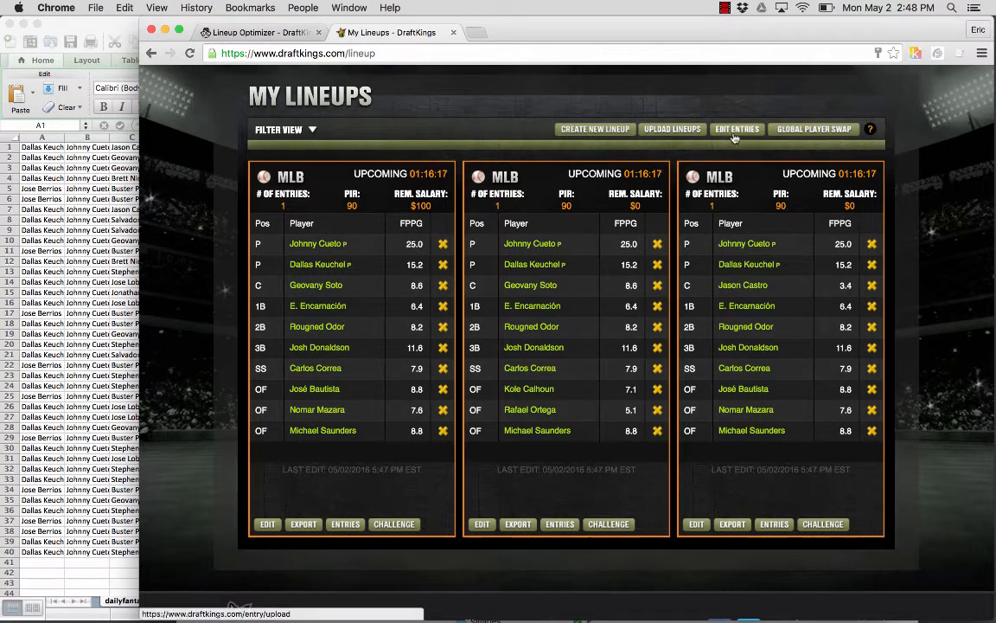
click(737, 129)
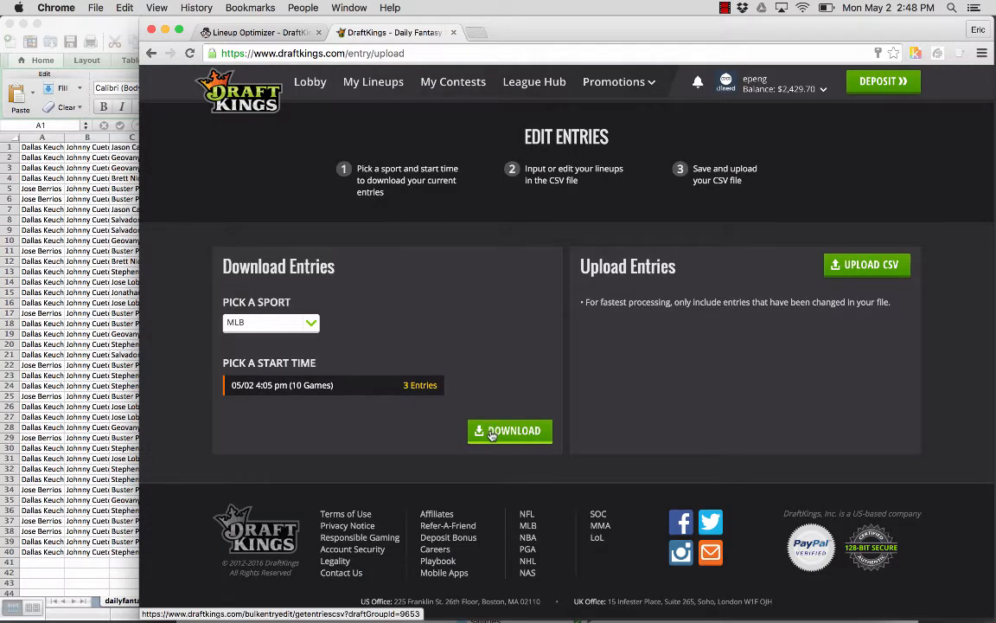
click(509, 431)
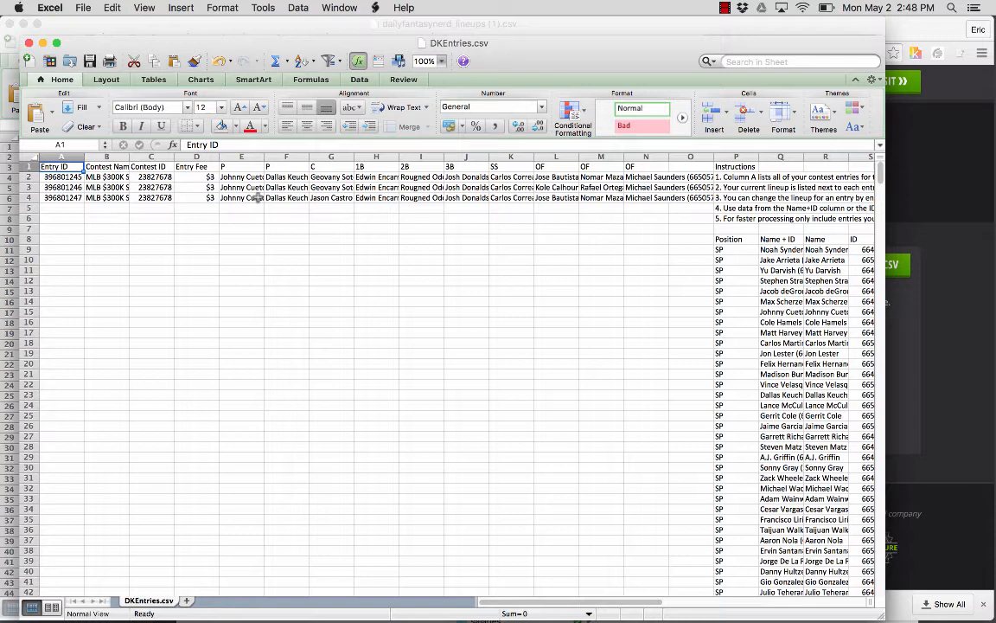
Delete the player names in E2:N4 and select cell W1 as the paste destination
click(241, 187)
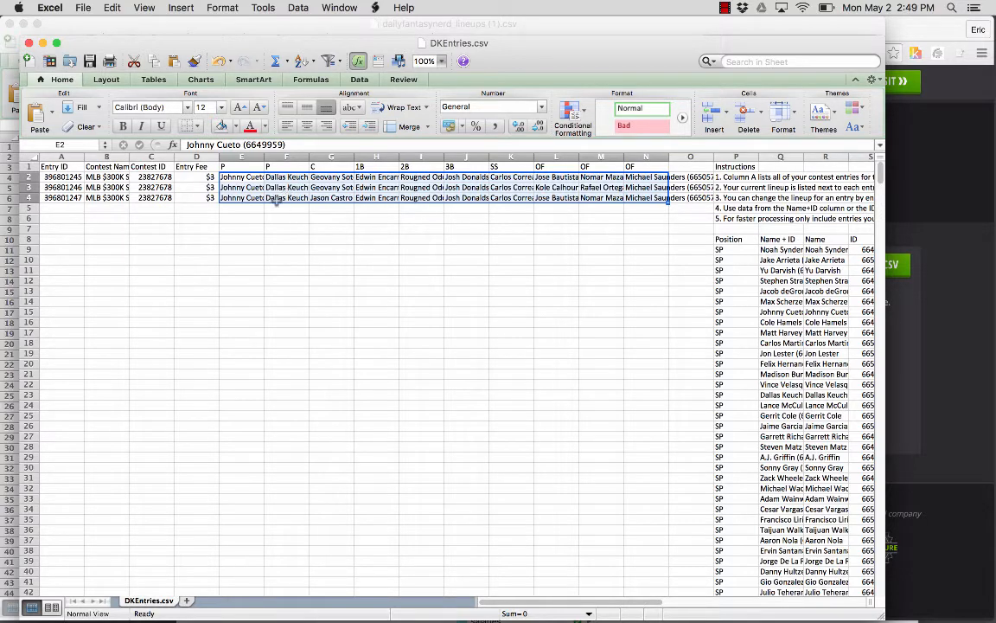
click(241, 177)
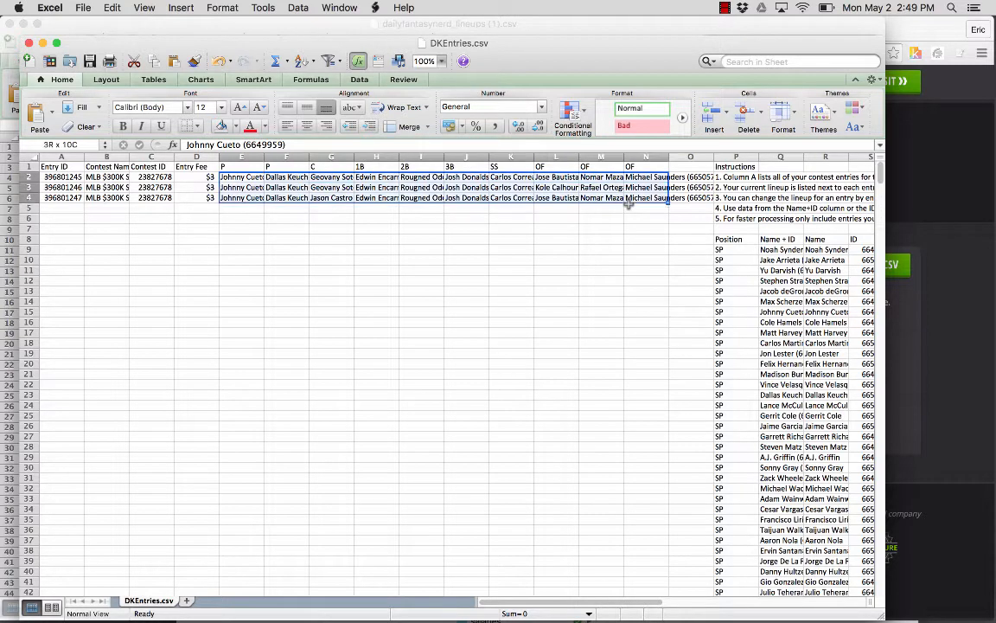
click(690, 218)
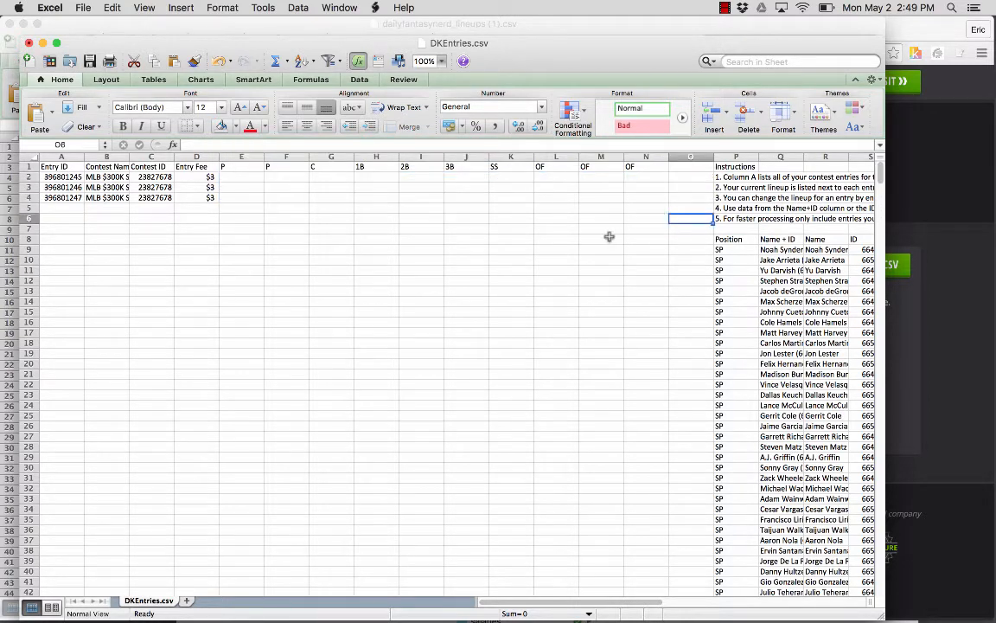
scroll(right, 3)
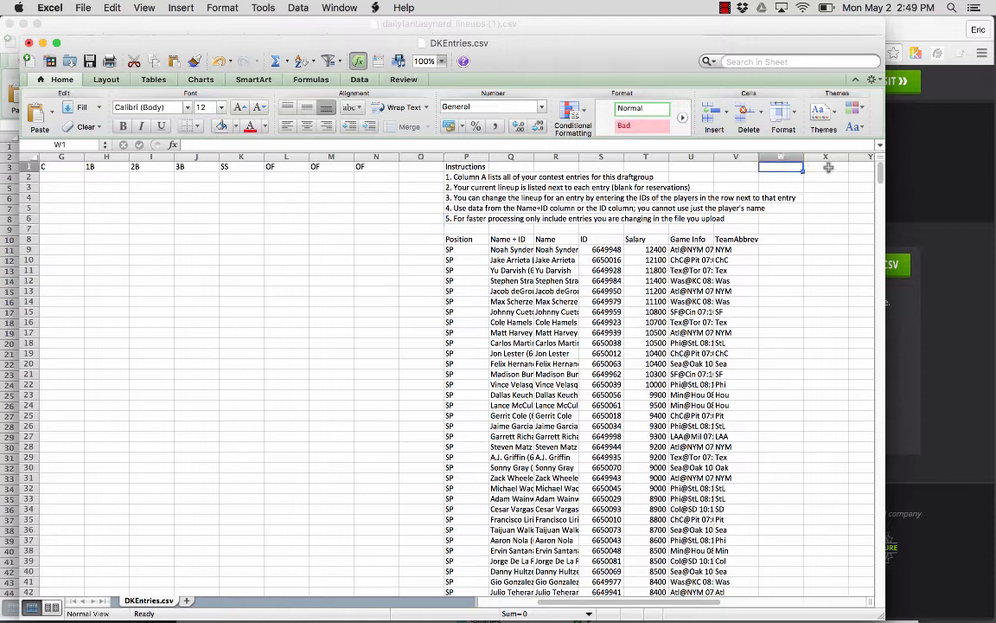
click(825, 167)
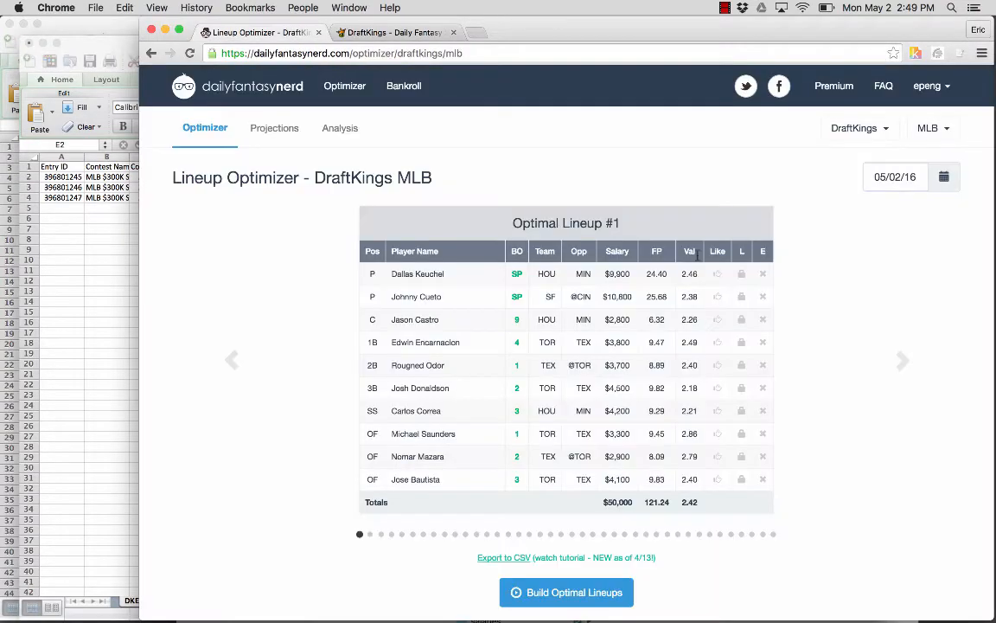
Scroll through Optimal Lineup #1's player table in the Daily Fantasy Nerd optimizer
scroll(down, 3)
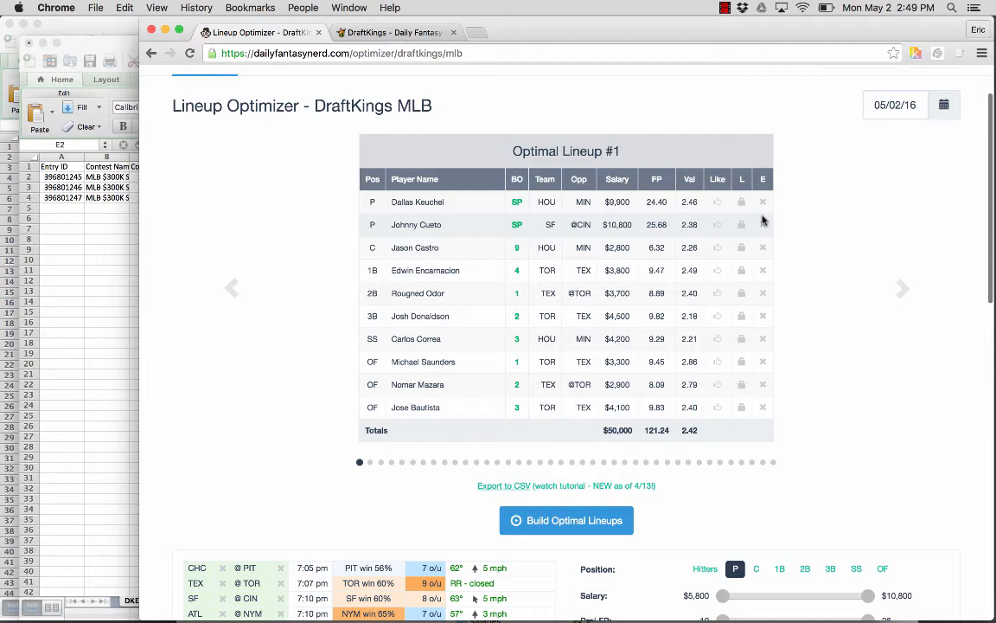
mouse_move(582, 275)
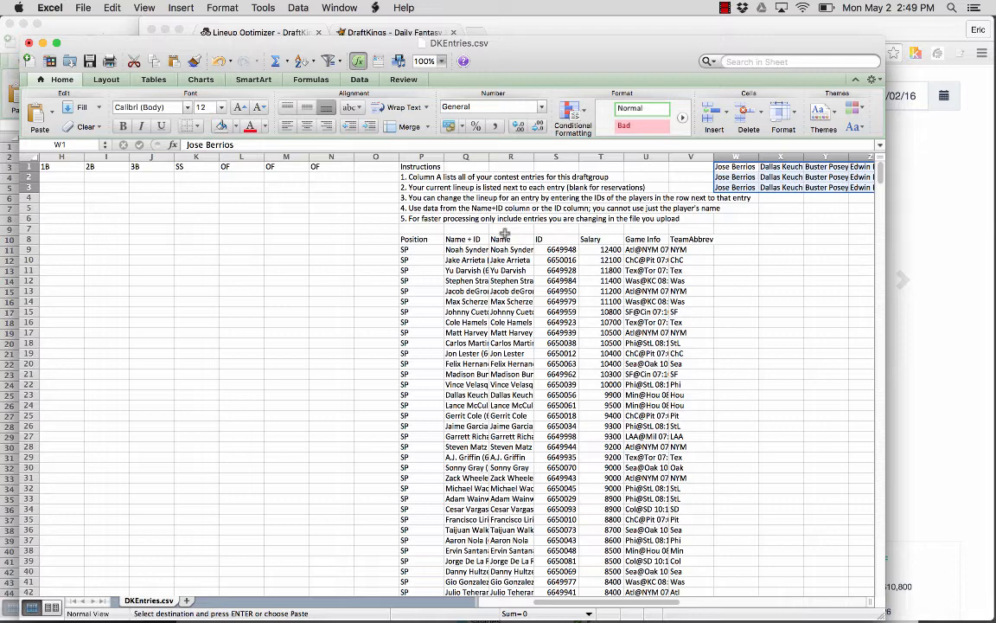
Enter =VLOOKUP(W1,$R$9:$S$742,2,FALSE) in E2 and fill it across E2:N4
text(=VLOOKUP(W1, $R$9:$S$742)
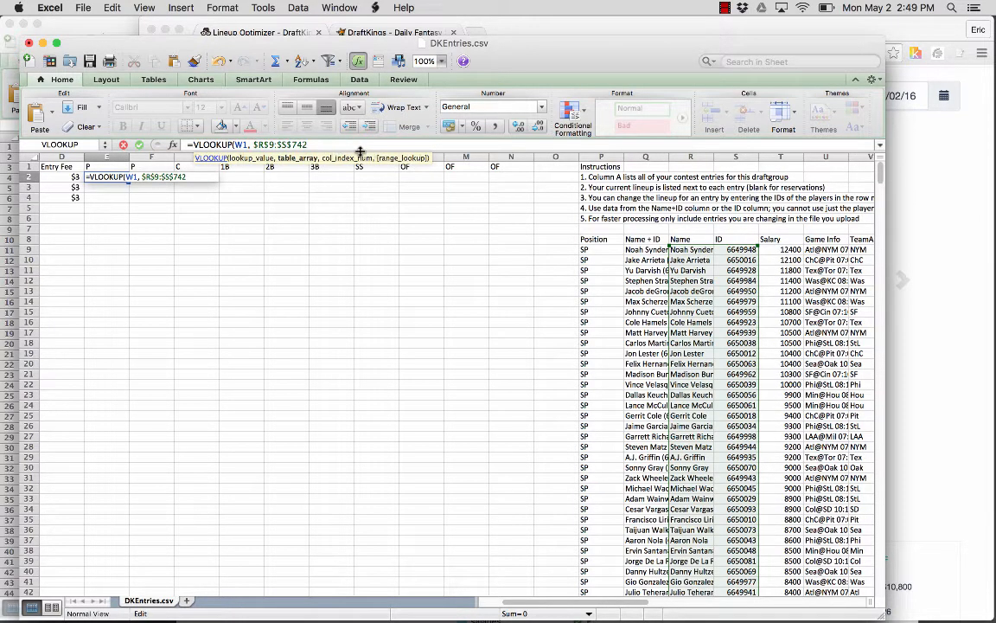
text(, 2,)
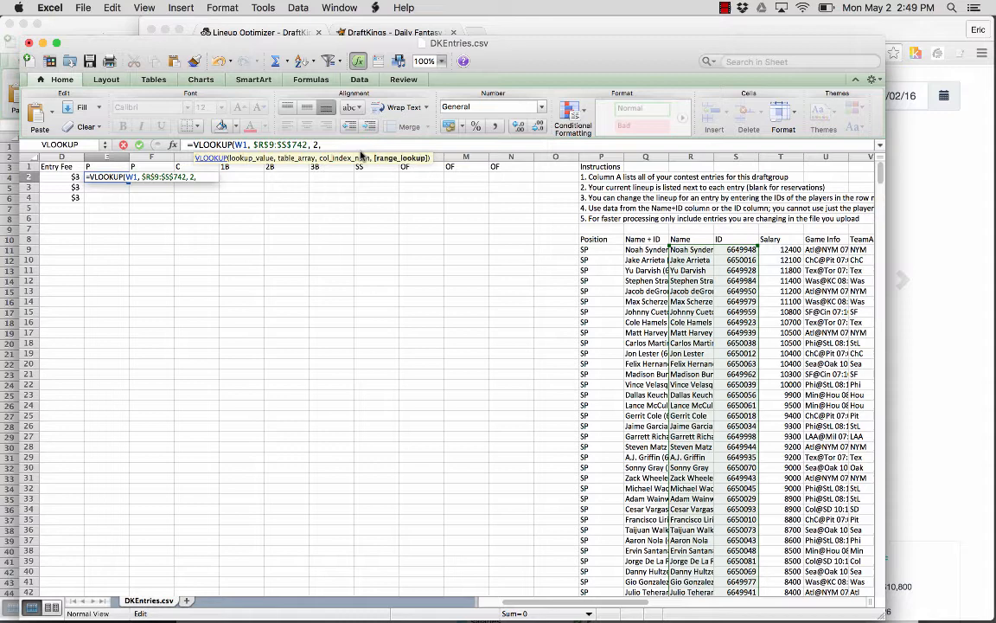
key(Return)
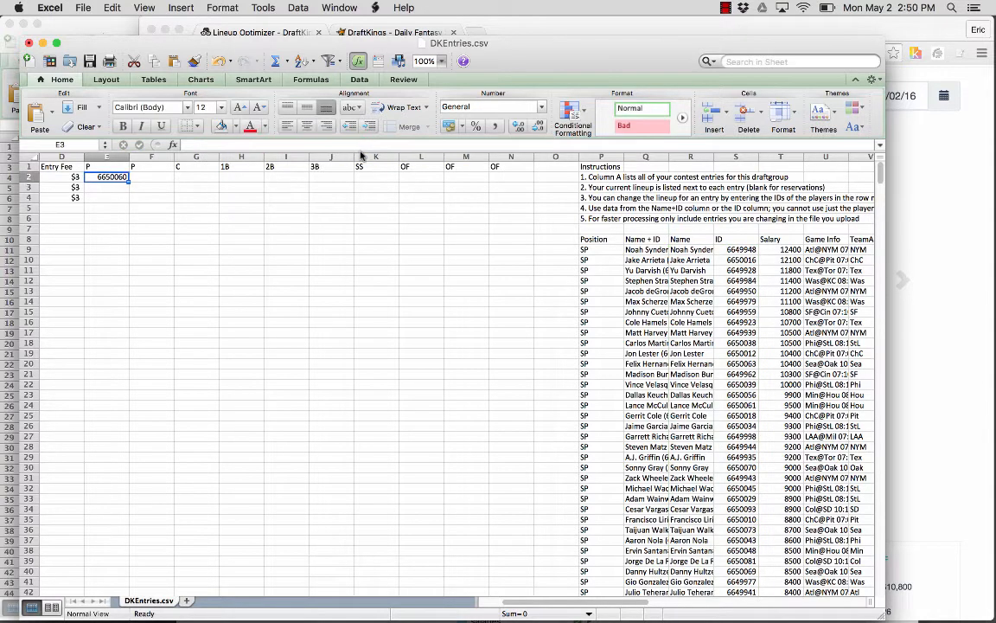
drag(110, 177, 506, 200)
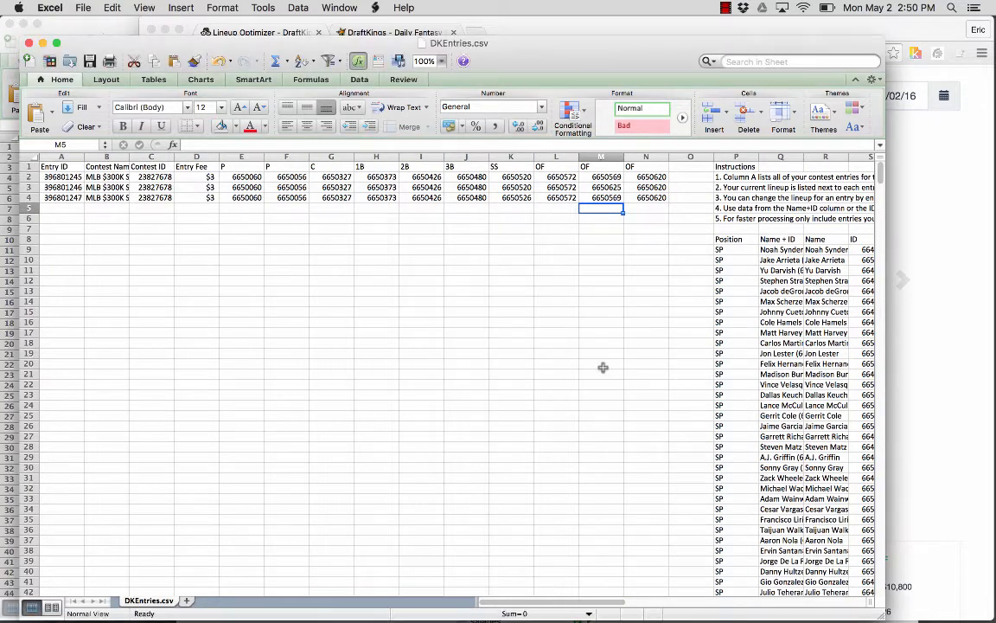
mouse_move(581, 303)
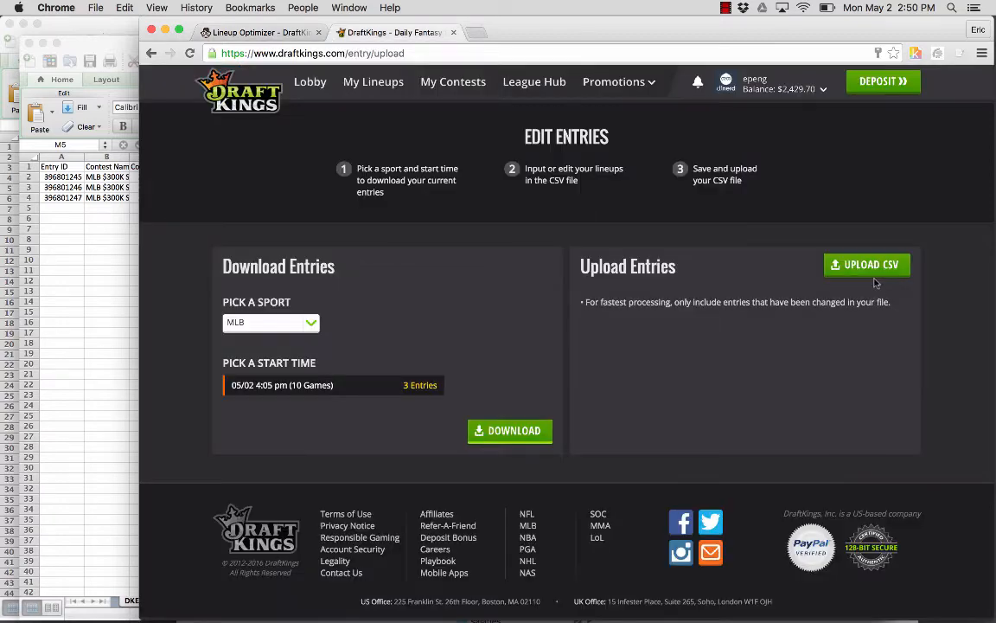
Upload the edited DKEntries.csv, then review the three updated lineups in My Lineups
click(866, 264)
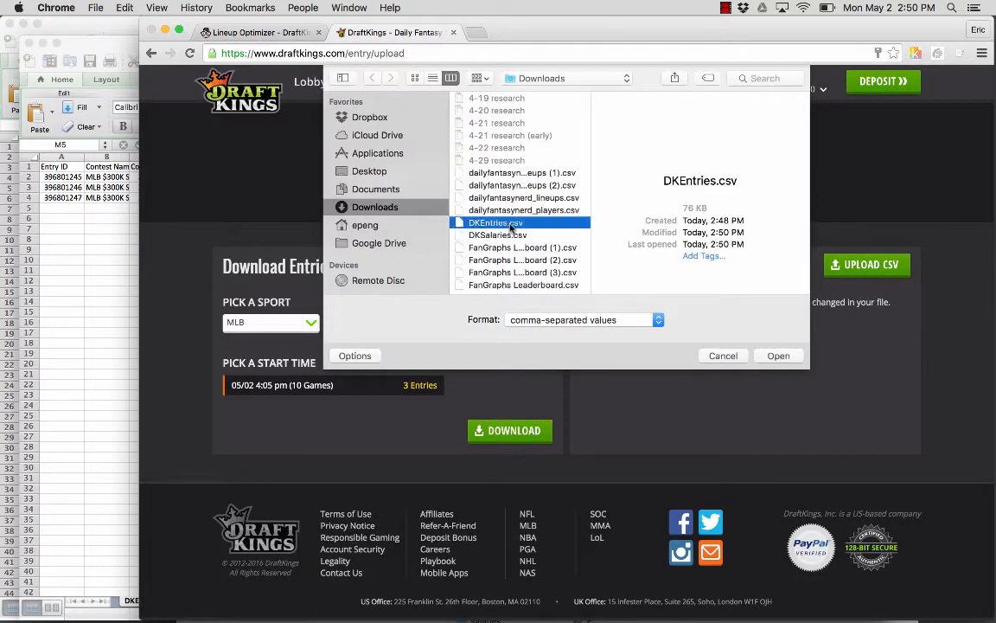
click(778, 356)
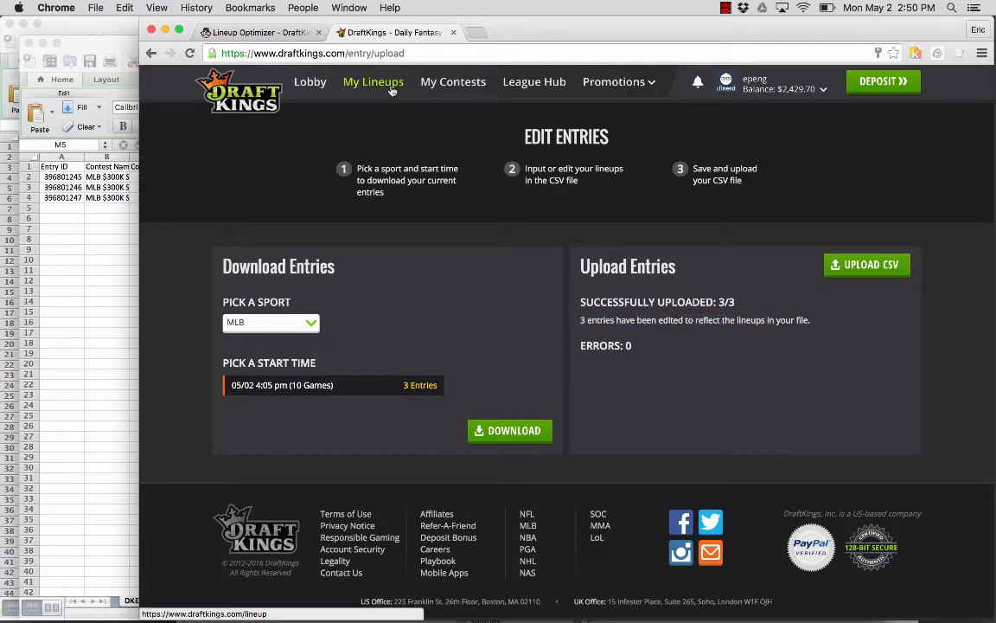
click(372, 81)
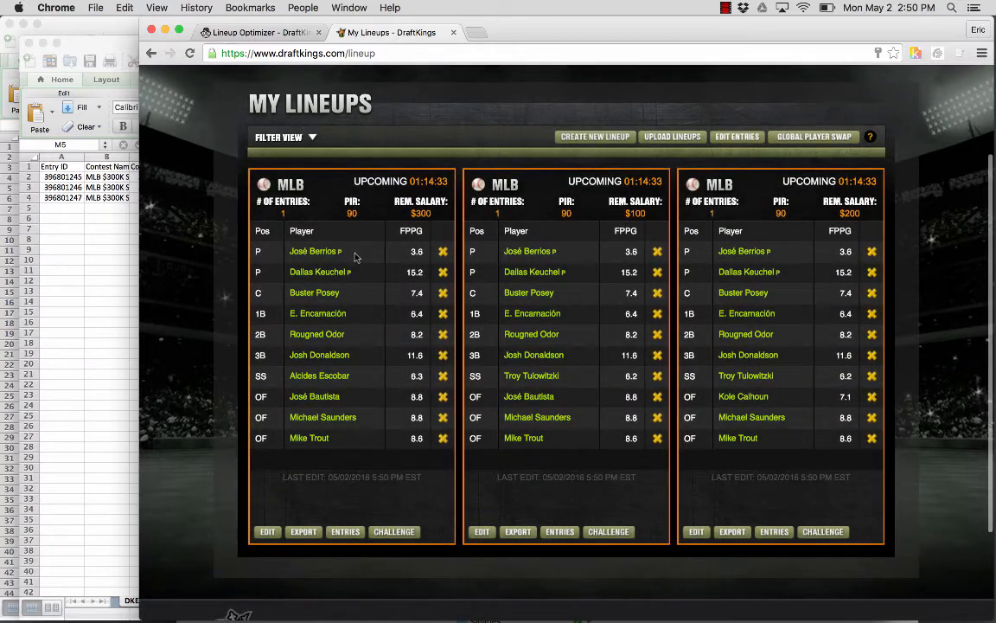
double_click(314, 251)
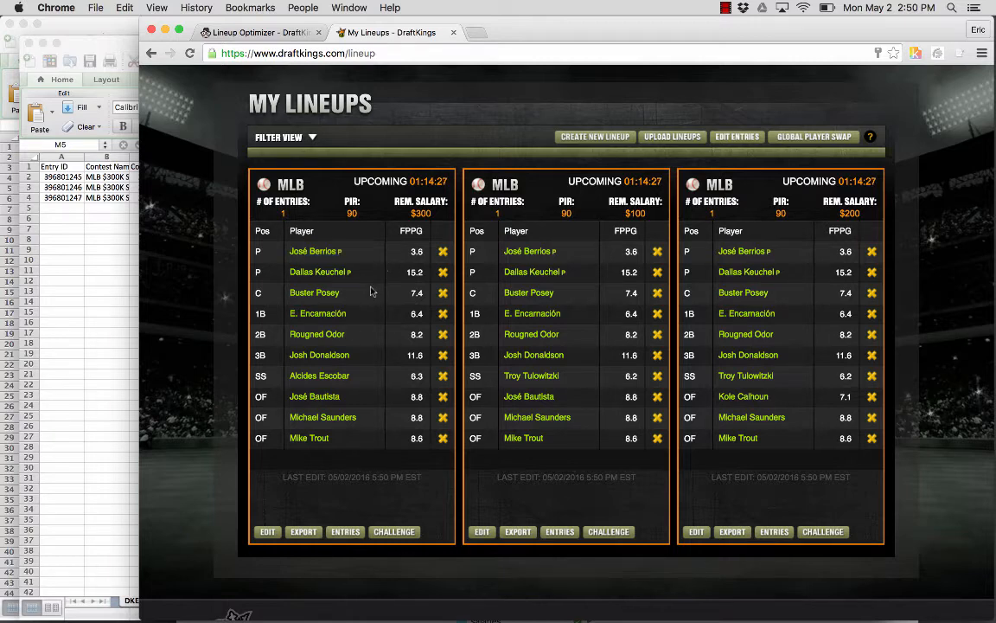
scroll(up, 3)
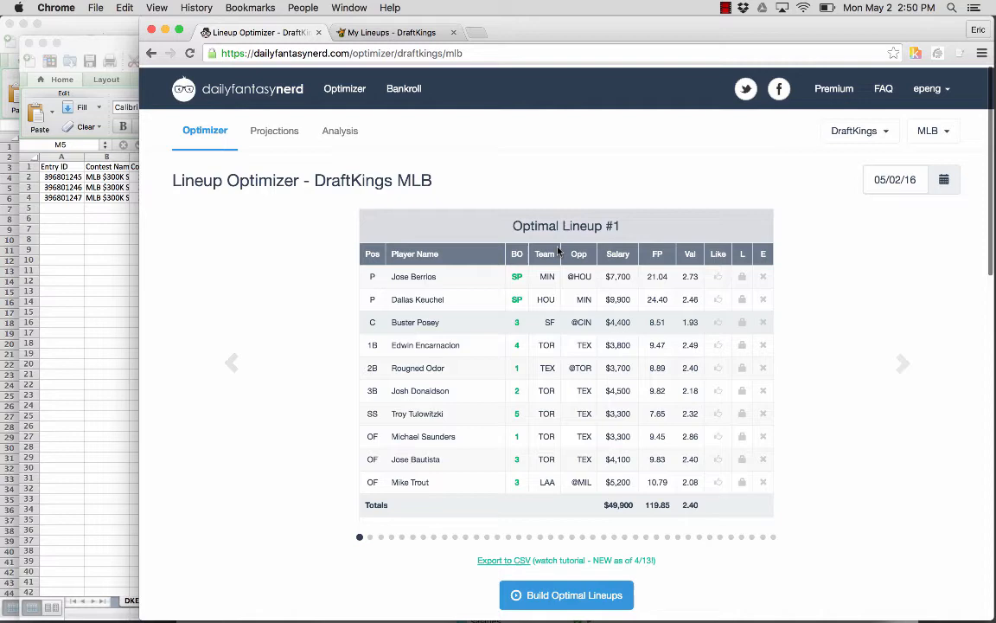
mouse_move(833, 85)
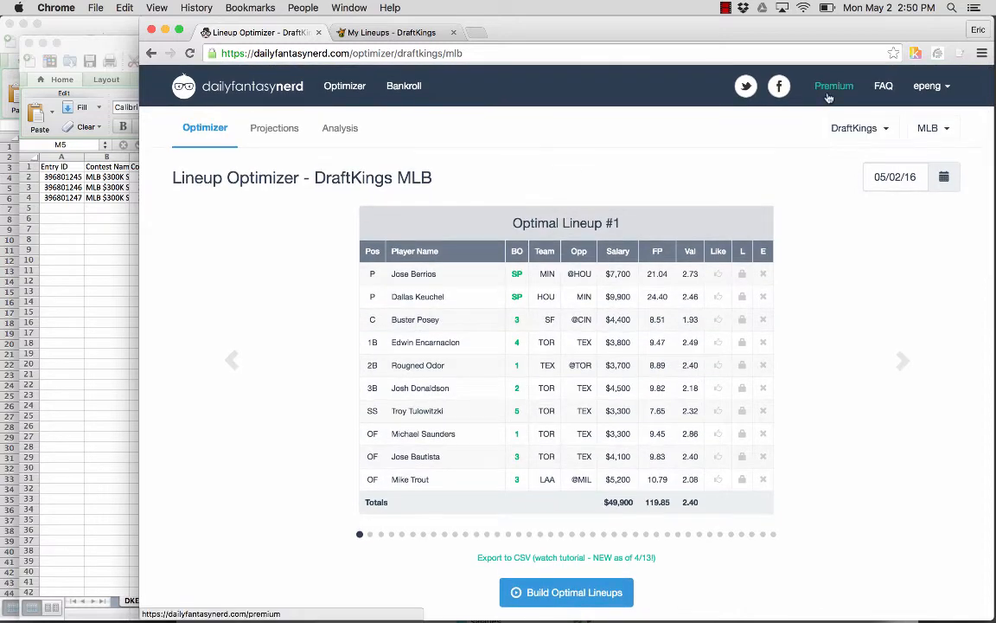
Browse the Daily Fantasy Nerd Premium plans page, then return to the home page
click(833, 85)
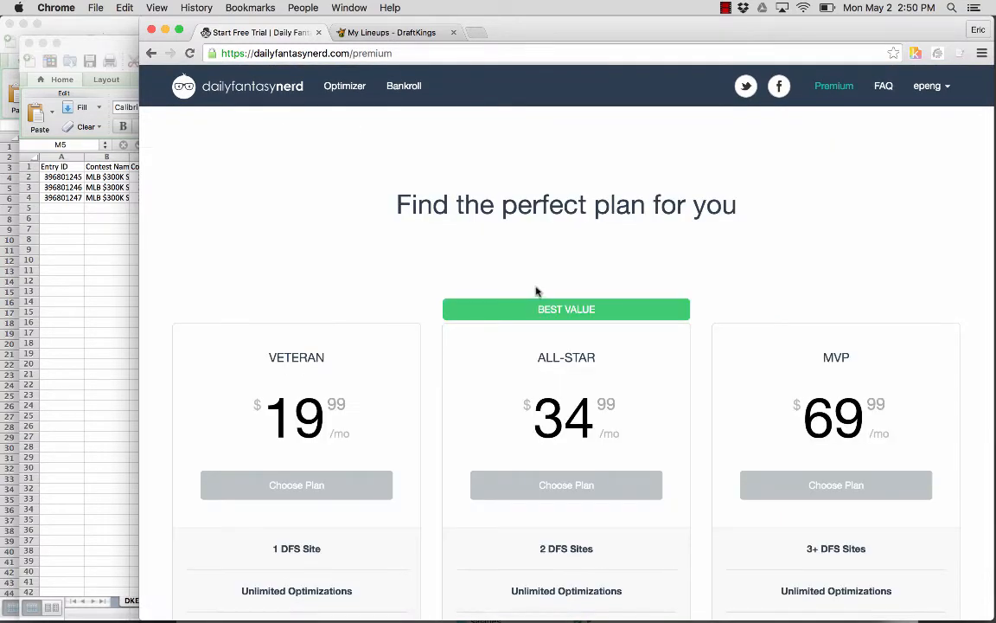
mouse_move(835, 103)
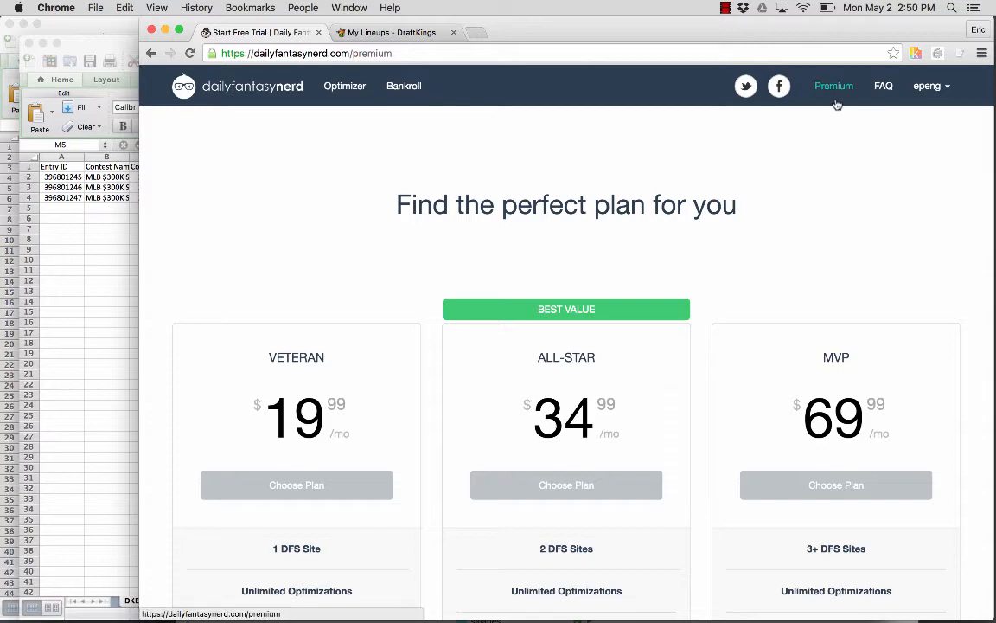
scroll(down, 3)
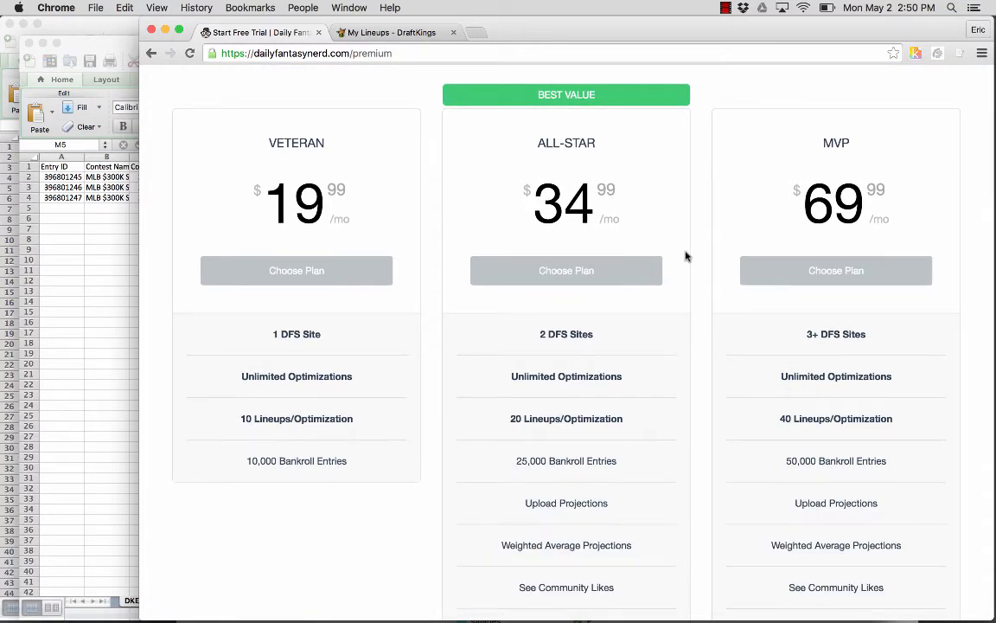
mouse_move(562, 156)
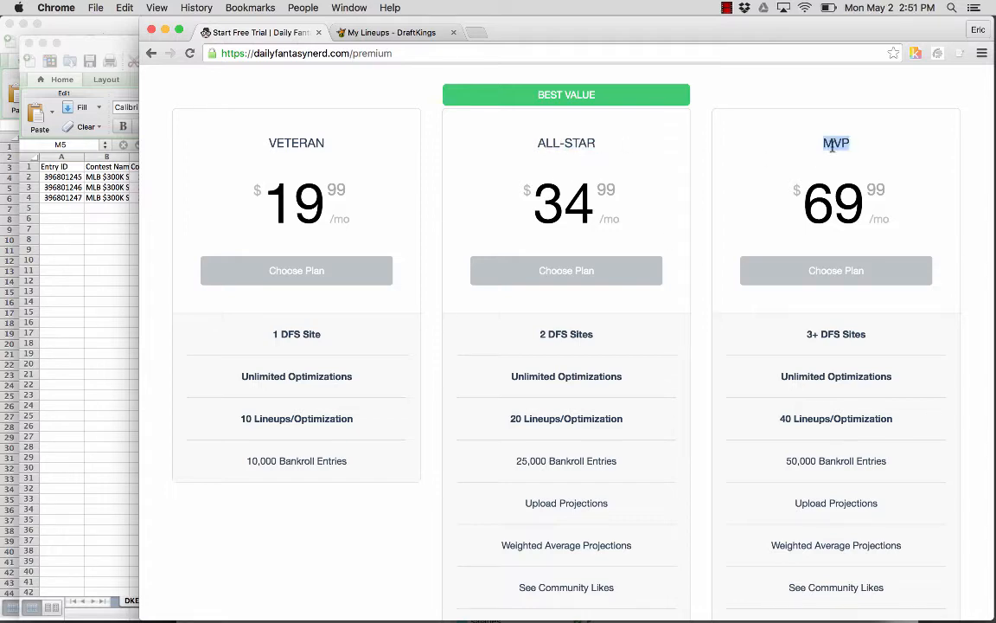
scroll(down, 3)
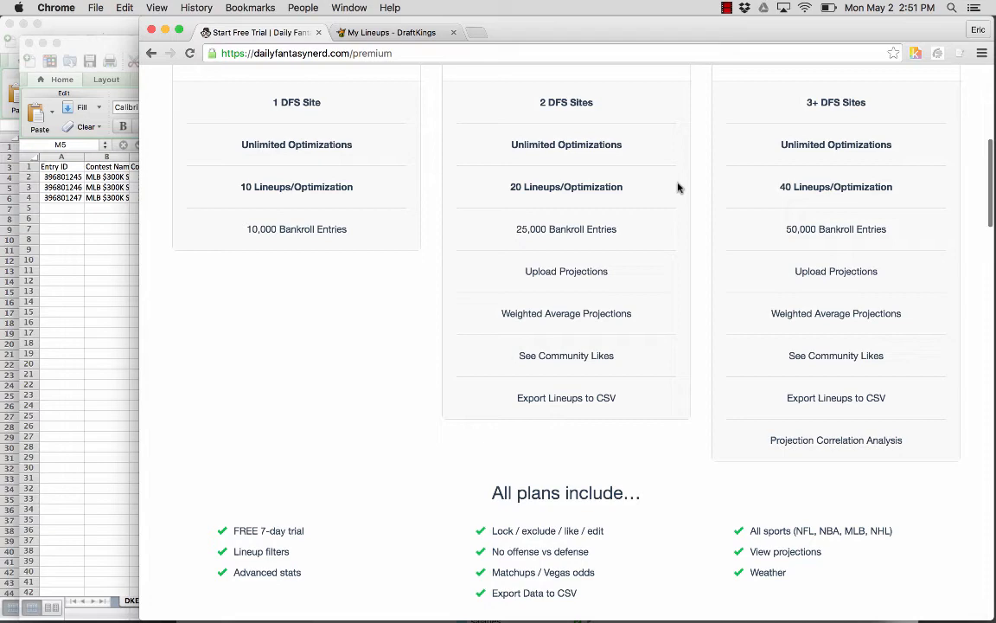
scroll(up, 3)
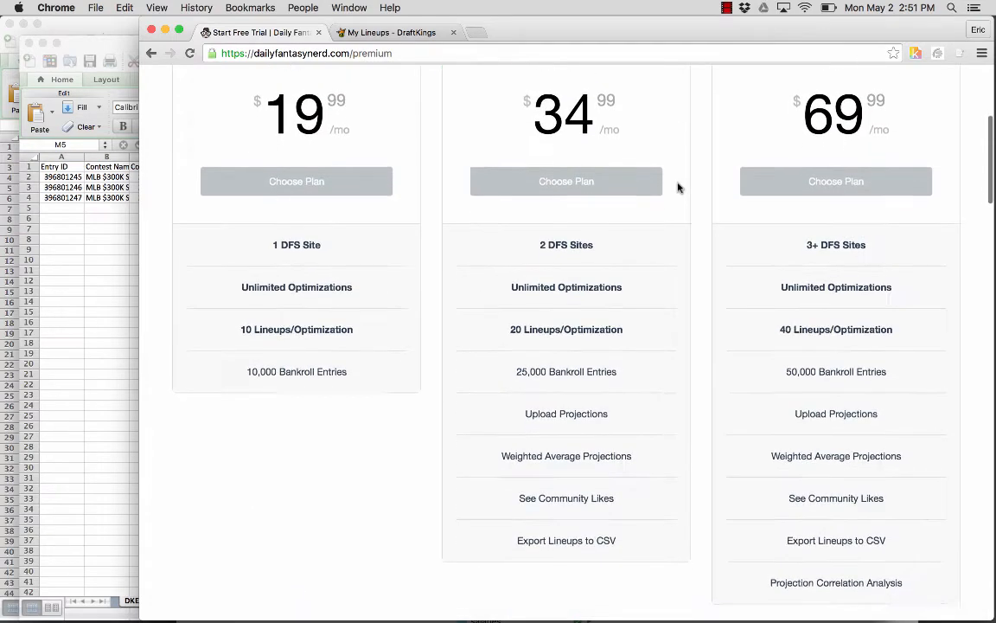
mouse_move(567, 373)
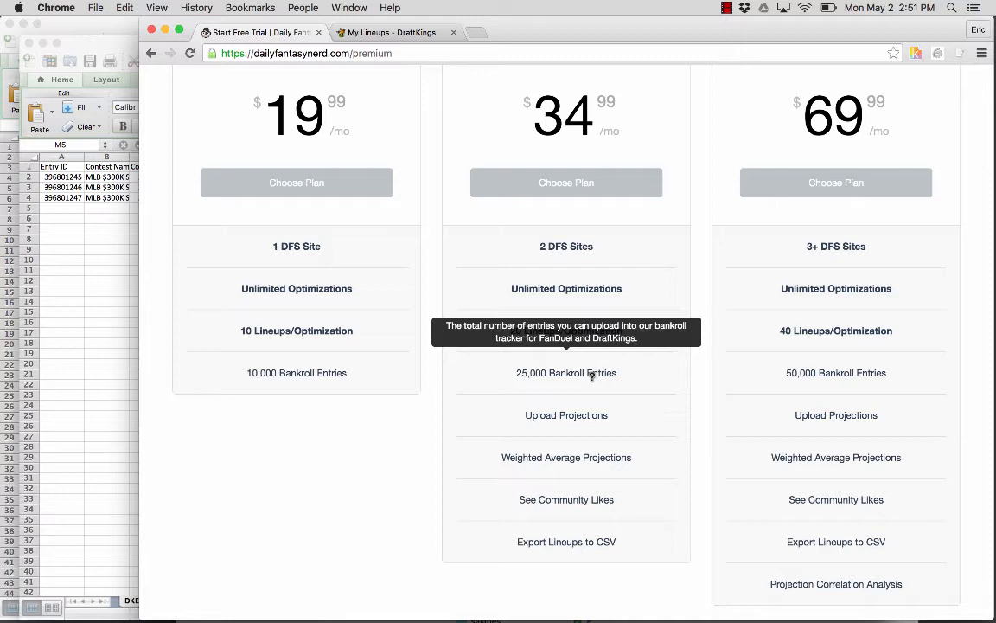
mouse_move(566, 415)
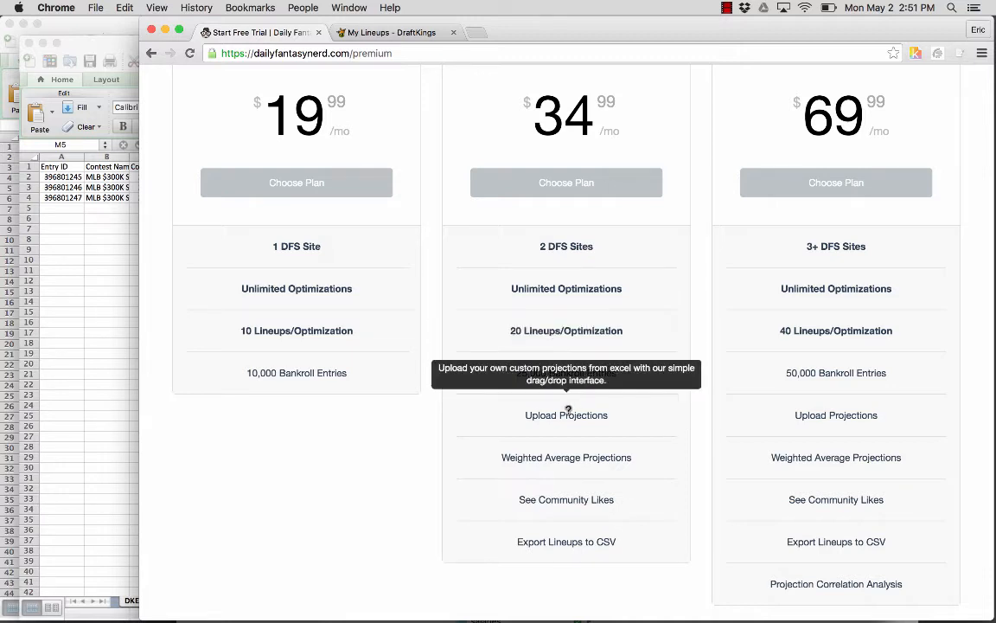
mouse_move(567, 457)
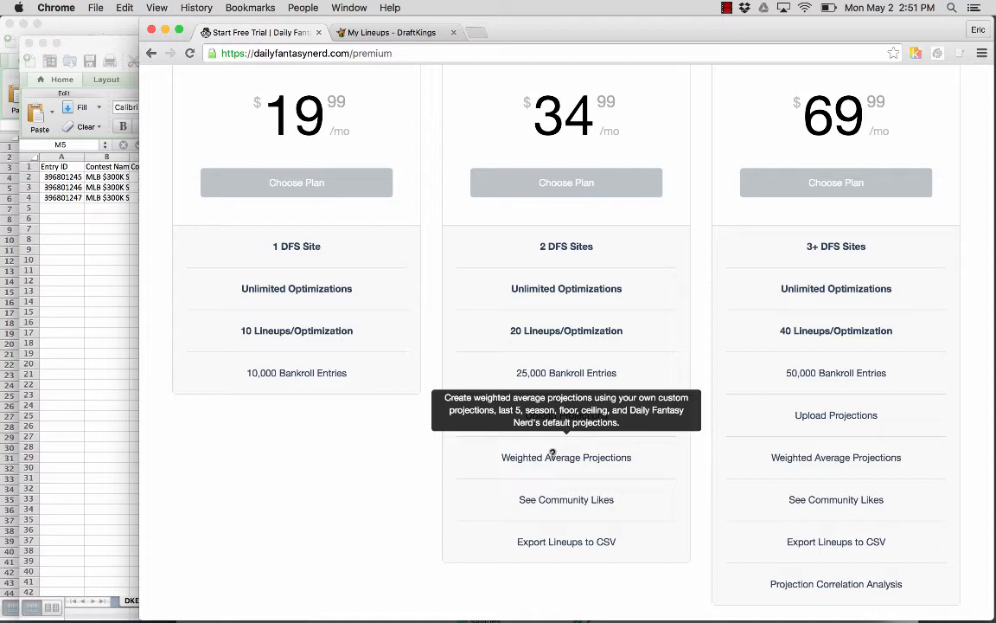
mouse_move(545, 500)
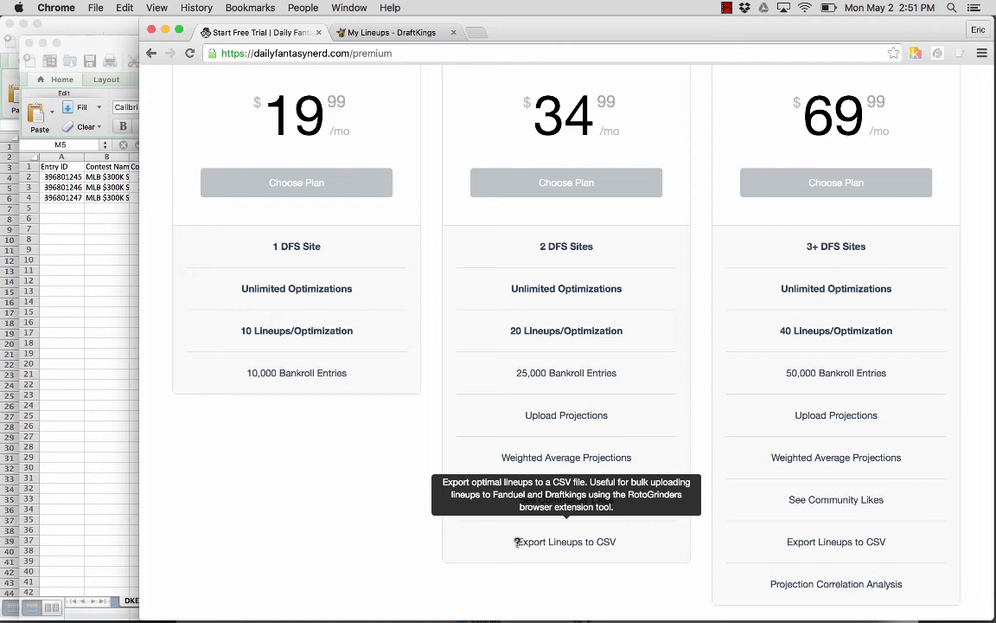
scroll(up, 3)
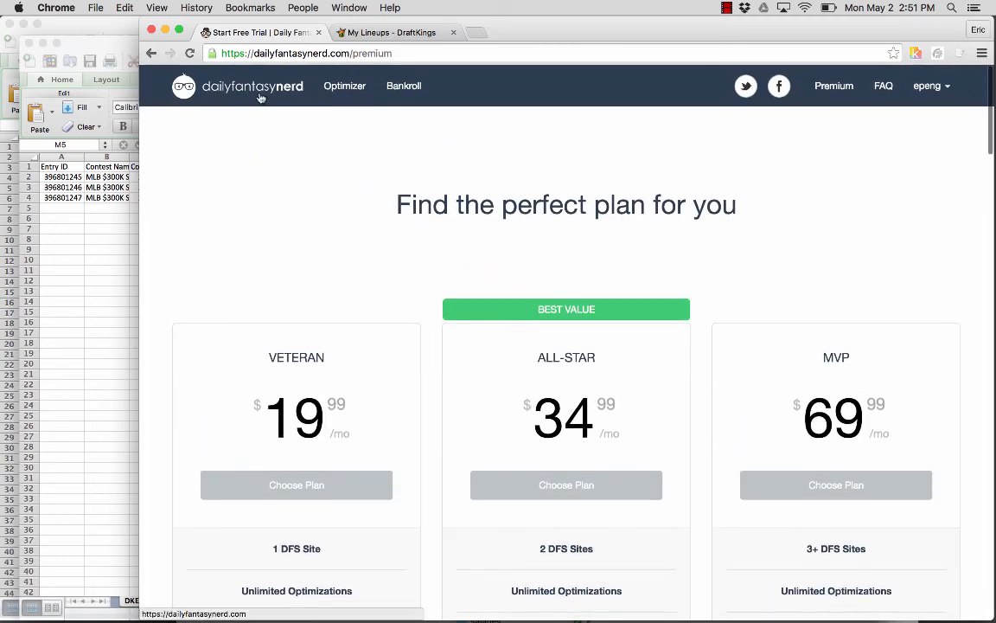
click(238, 86)
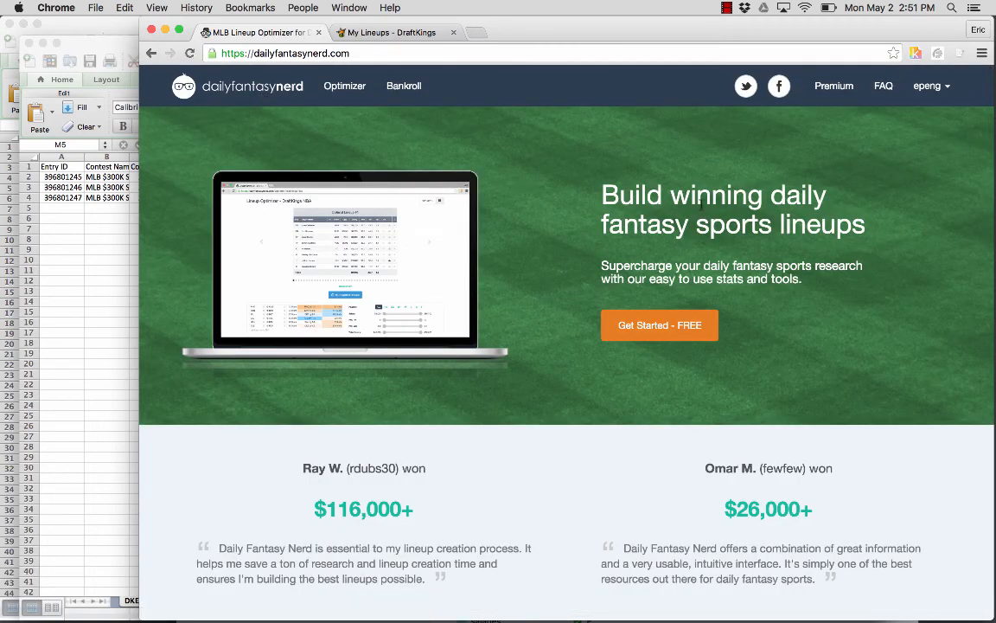